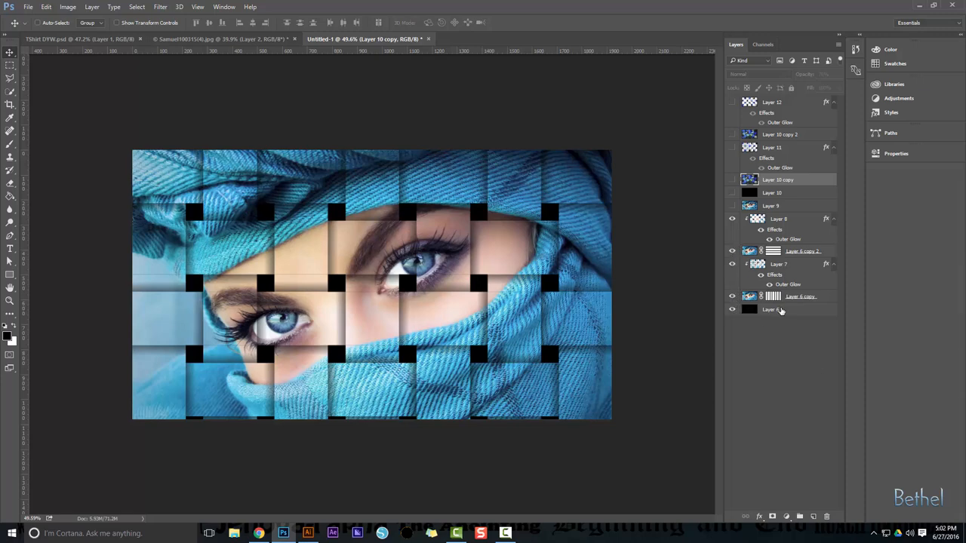
Delete the old weave and black background layers, then duplicate the eyes photo Layer 7
{"action": "left_click", "coordinate": [770, 309]}
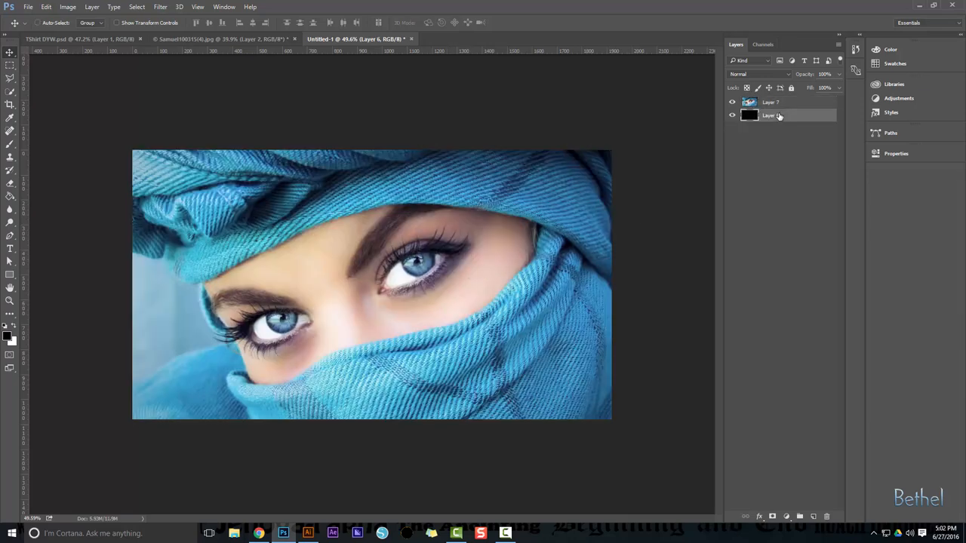
{"action": "left_click", "coordinate": [826, 516]}
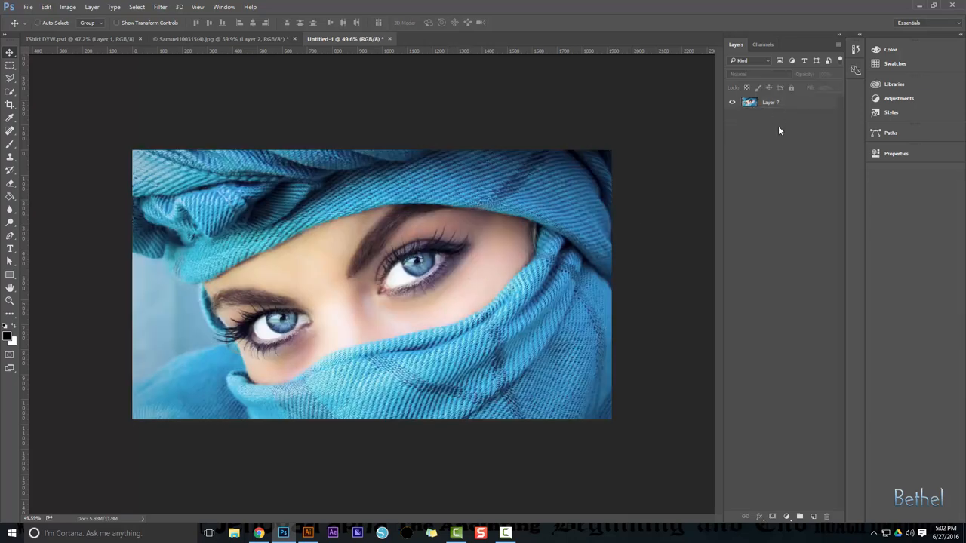
{"action": "left_click", "coordinate": [770, 102]}
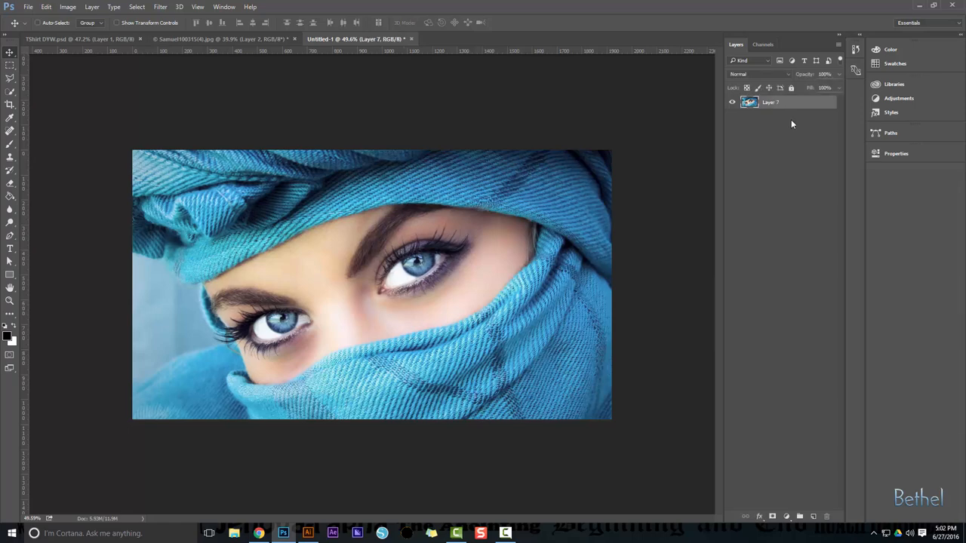
{"action": "key", "text": "ctrl+j"}
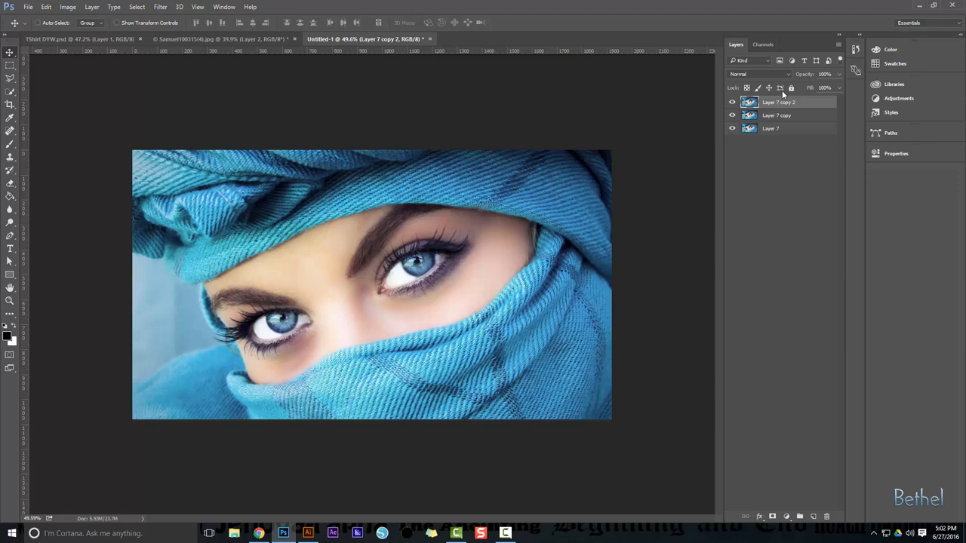
Fill bottom Layer 7 with black, trying a red fill that gets undone
{"action": "left_click", "coordinate": [771, 129]}
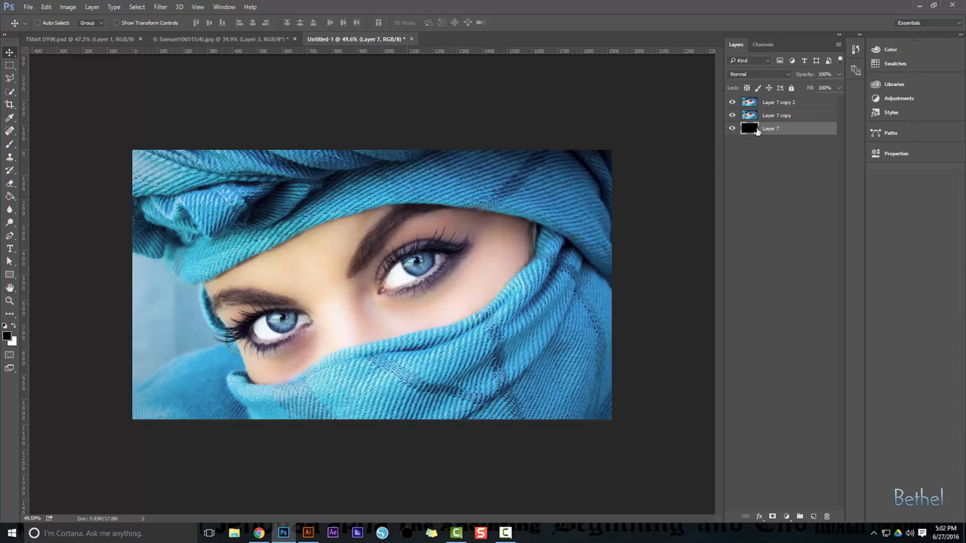
{"action": "mouse_move", "coordinate": [731, 129]}
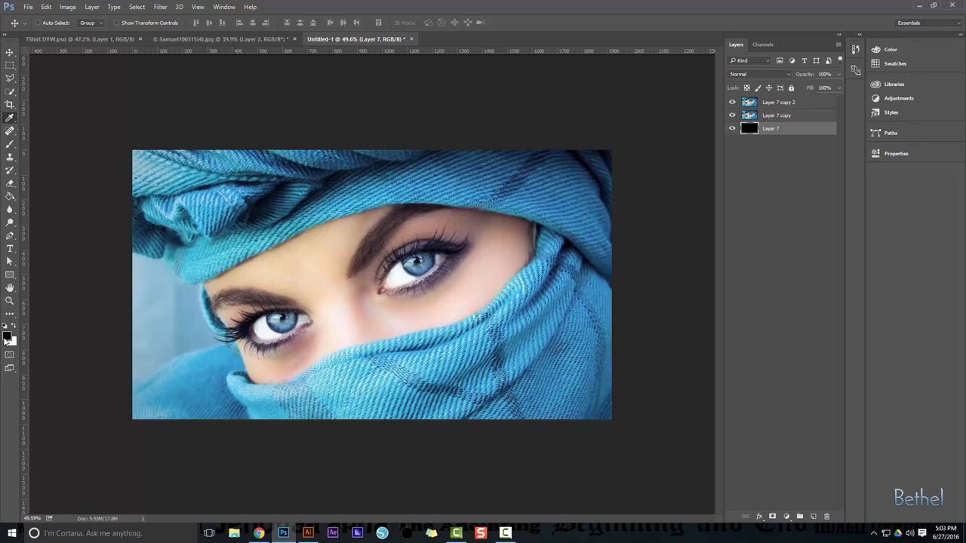
{"action": "left_click", "coordinate": [6, 337]}
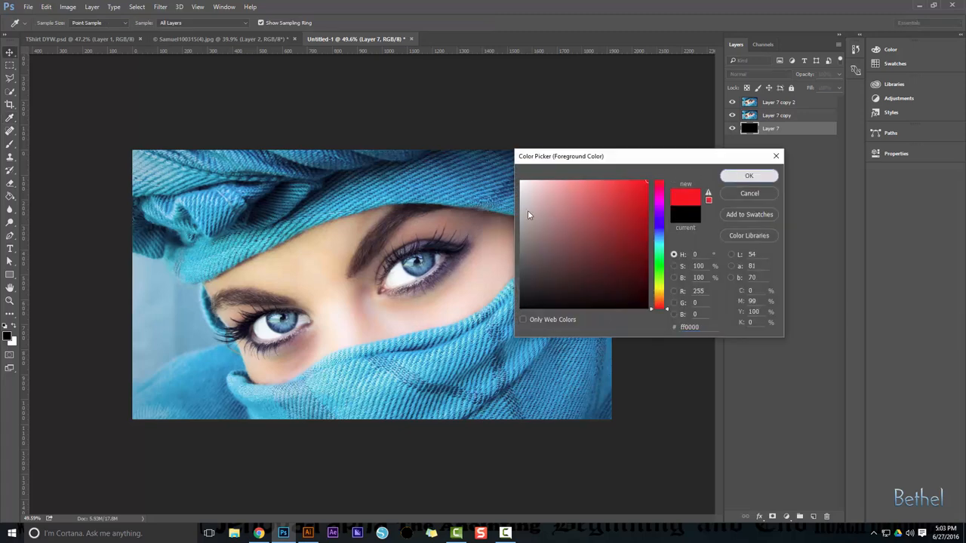
{"action": "left_click", "coordinate": [749, 175]}
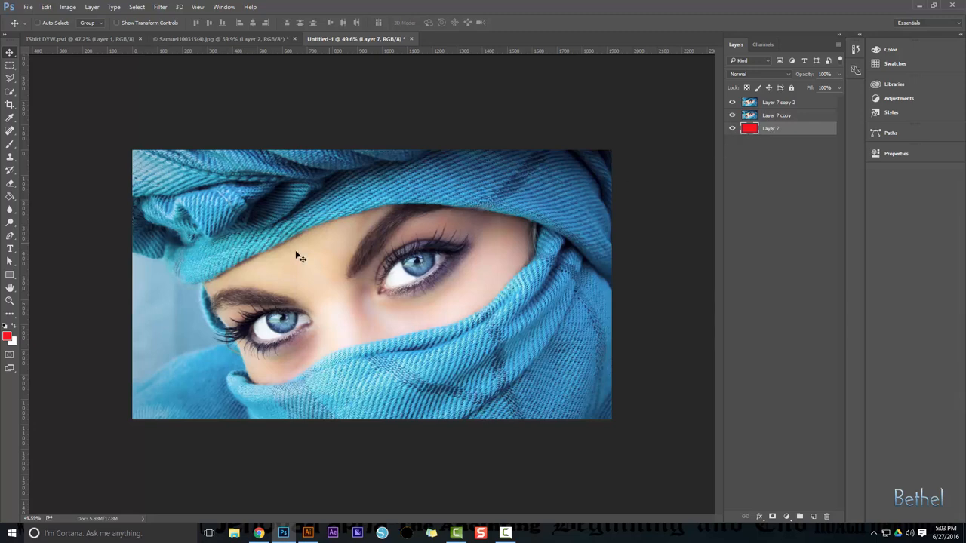
{"action": "mouse_move", "coordinate": [79, 274]}
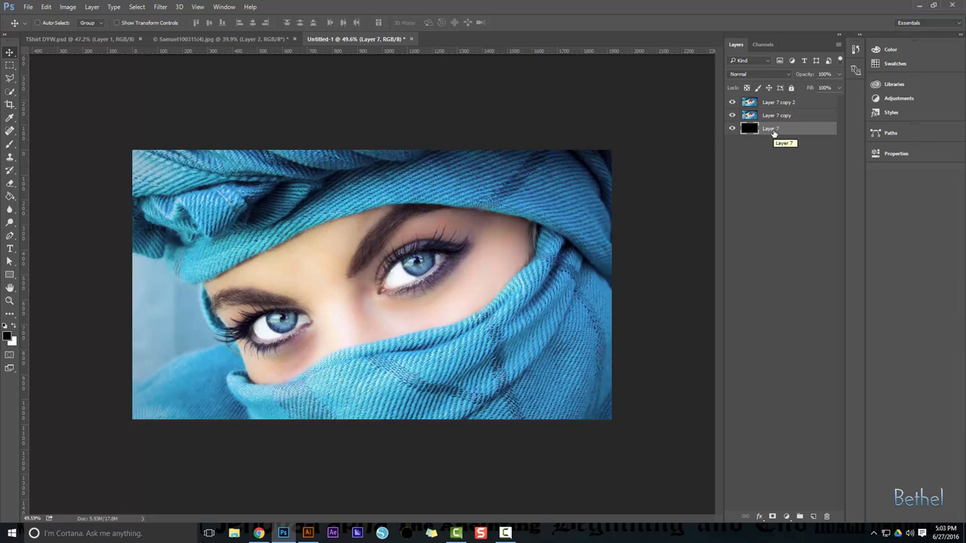
{"action": "left_click", "coordinate": [778, 114]}
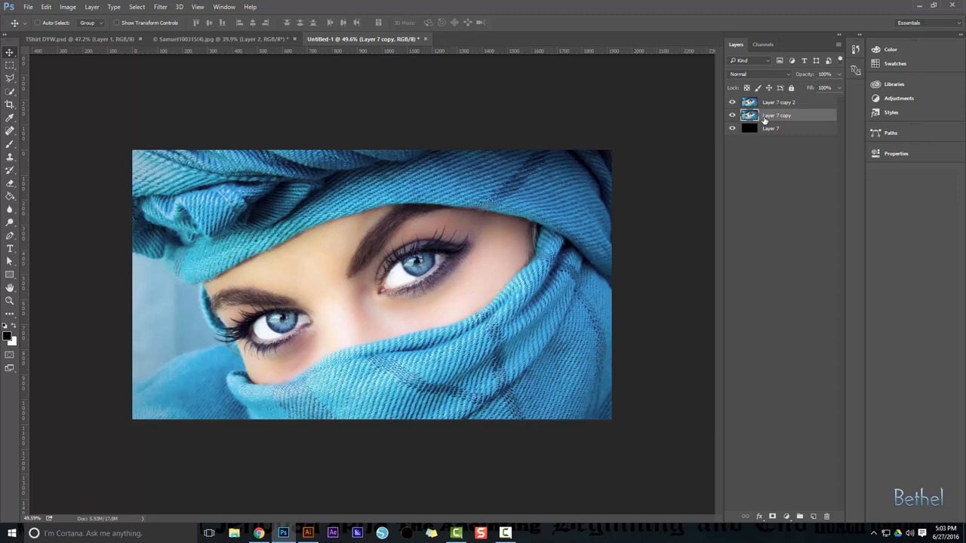
Open Guides, Grid & Slices preferences and show the grid over the eyes photo
{"action": "left_click", "coordinate": [46, 7]}
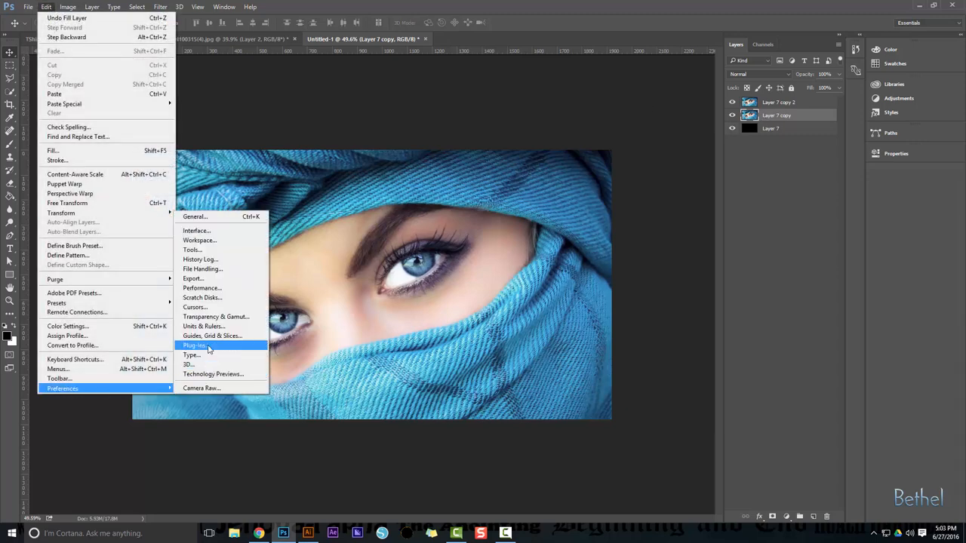
{"action": "mouse_move", "coordinate": [218, 297]}
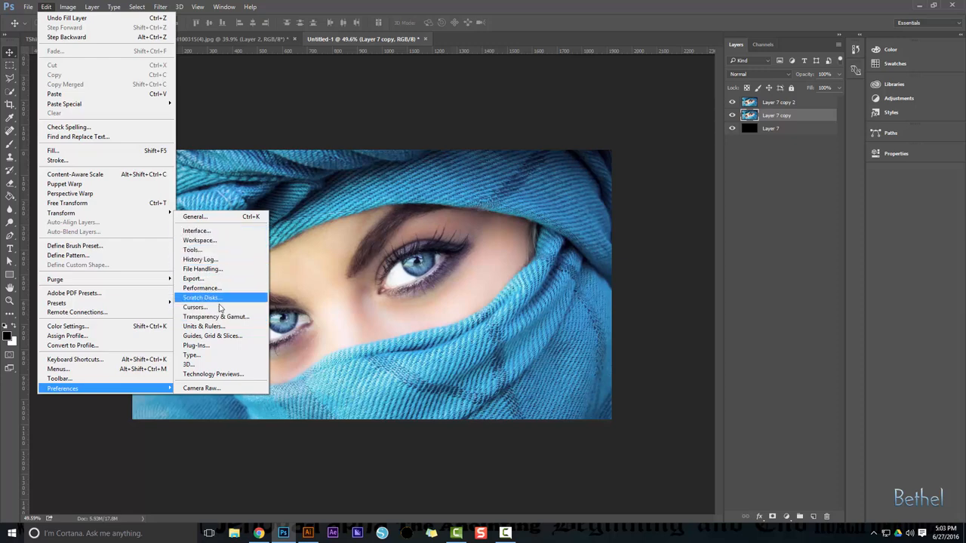
{"action": "mouse_move", "coordinate": [220, 336]}
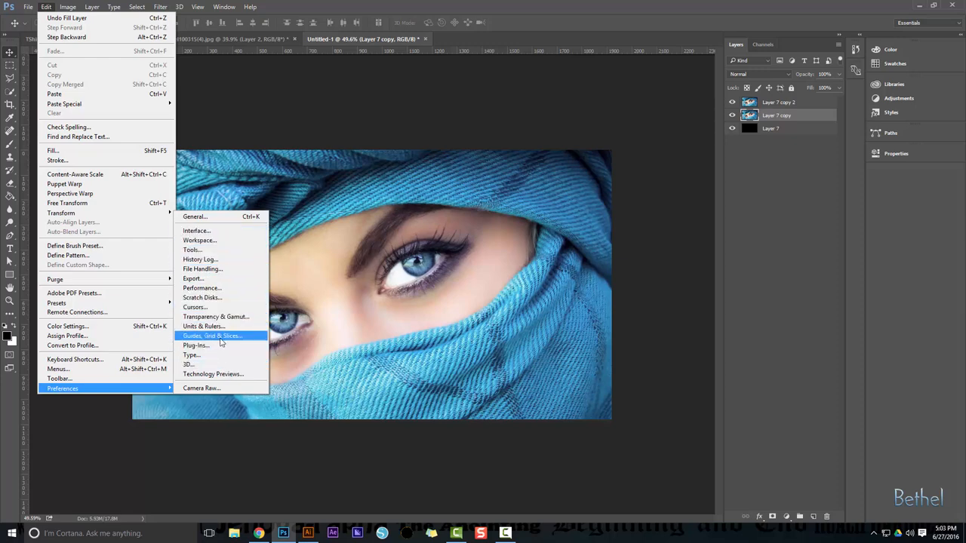
{"action": "left_click", "coordinate": [212, 335]}
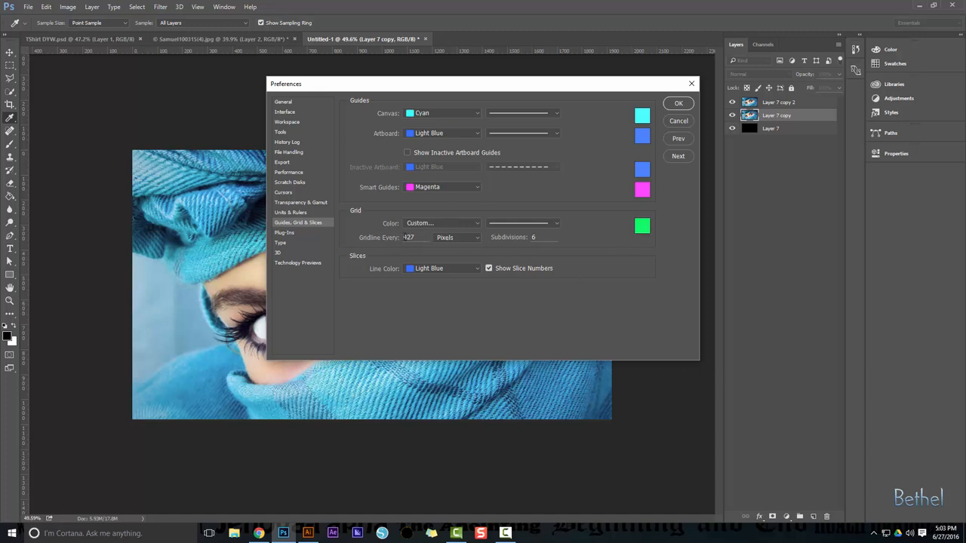
{"action": "left_click", "coordinate": [678, 102]}
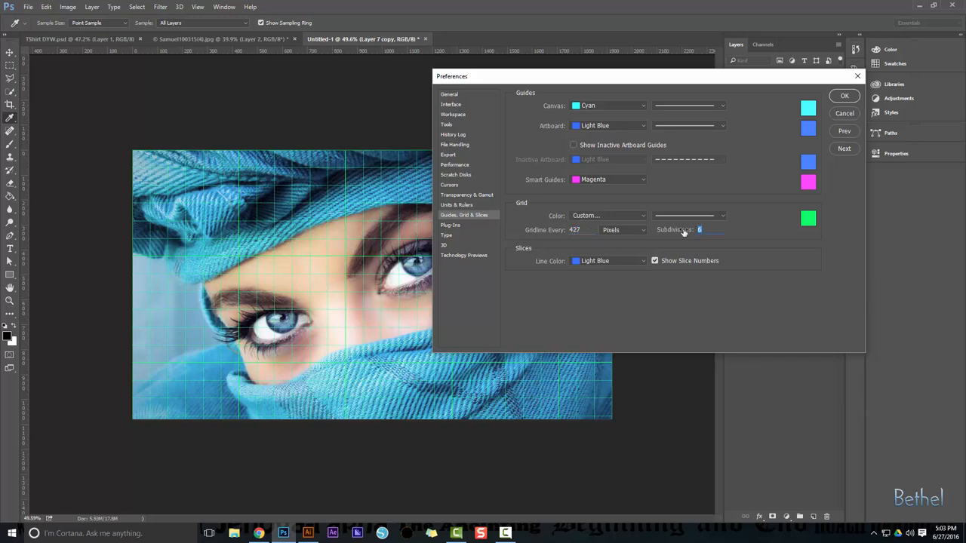
{"action": "left_click", "coordinate": [809, 218]}
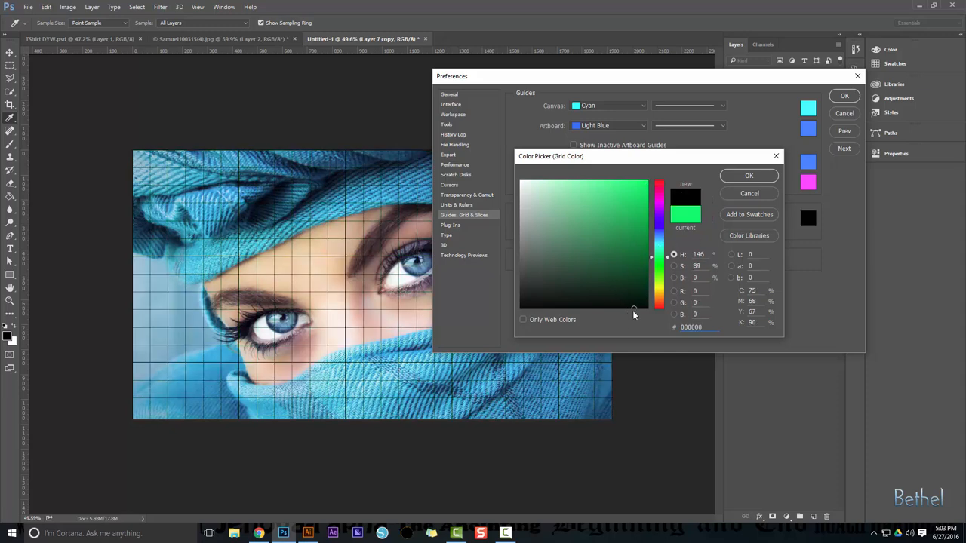
Make the grid black with gridlines every 433 pixels and 6 subdivisions
{"action": "left_click", "coordinate": [660, 185]}
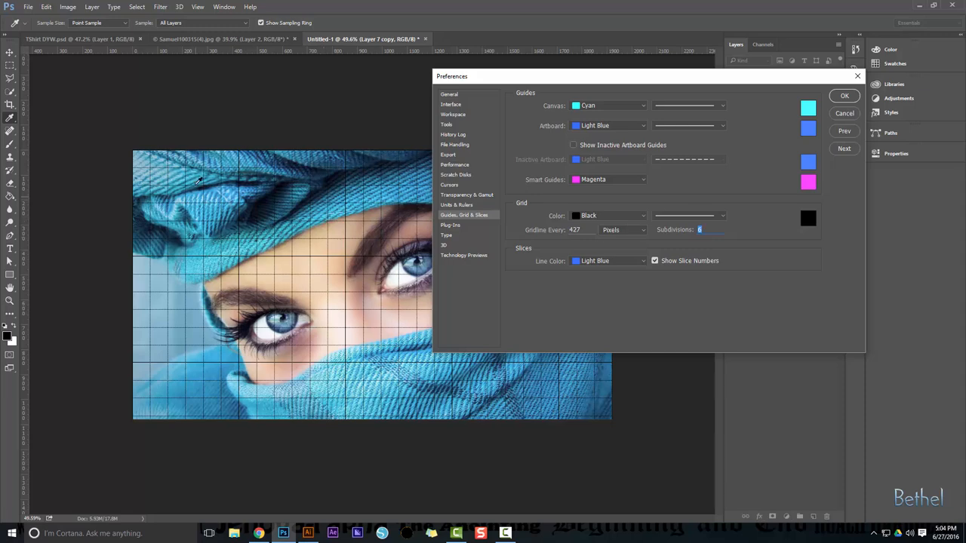
{"action": "mouse_move", "coordinate": [174, 304]}
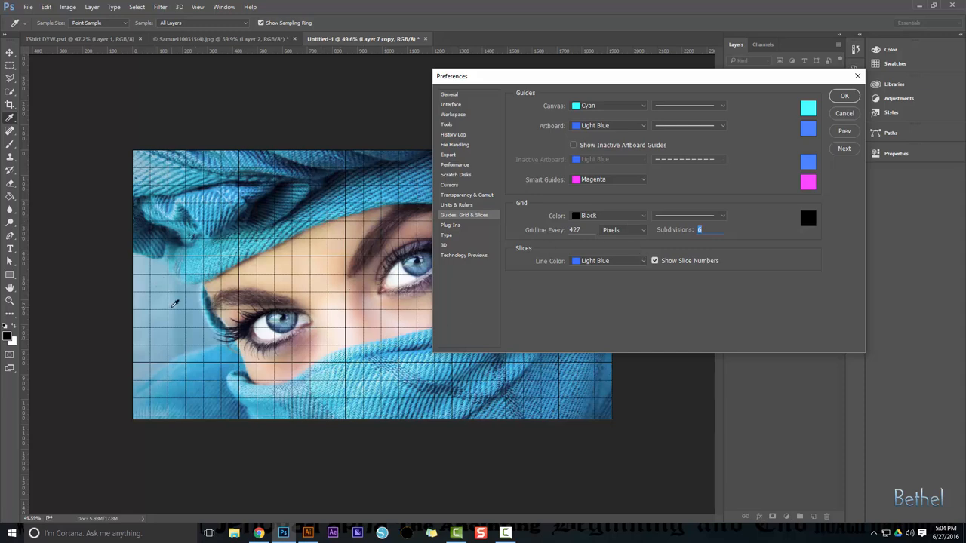
{"action": "mouse_move", "coordinate": [413, 217]}
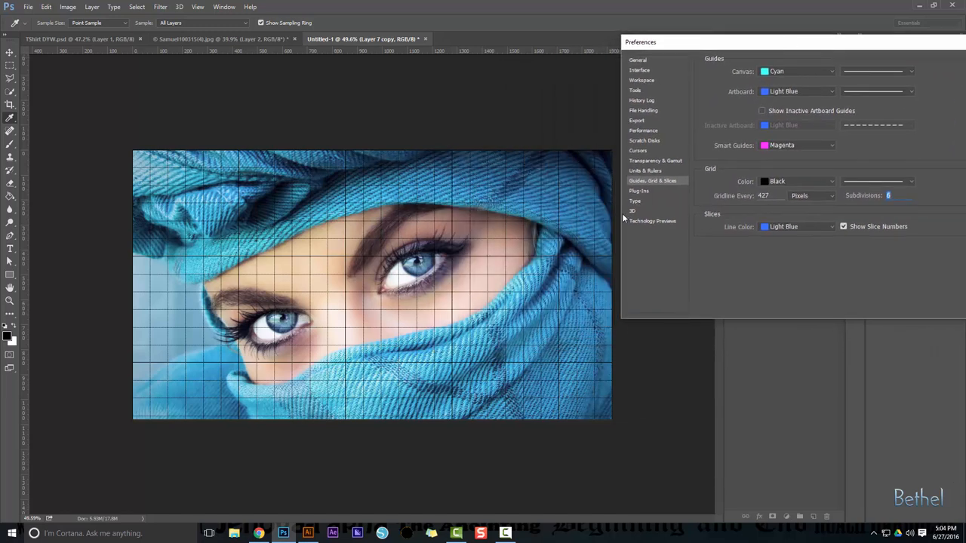
{"action": "mouse_move", "coordinate": [602, 264]}
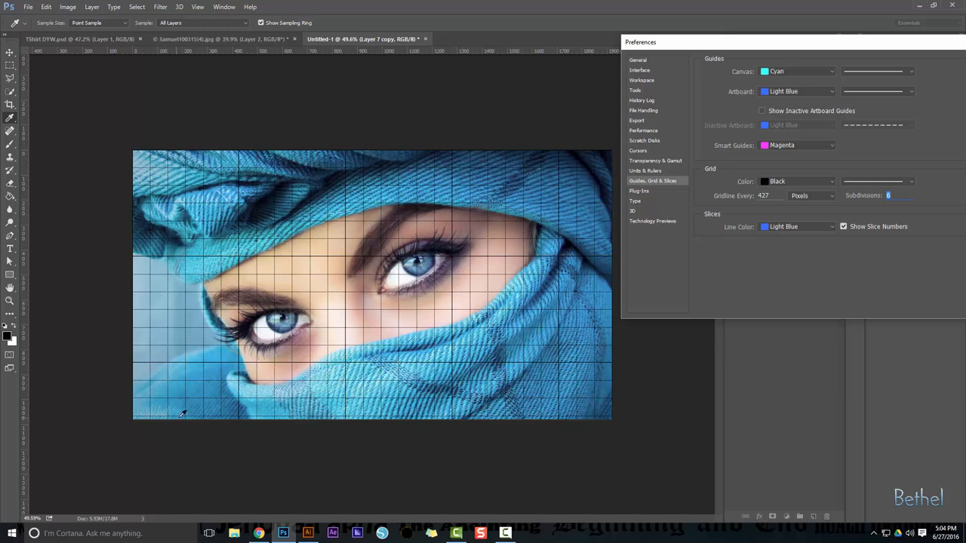
{"action": "mouse_move", "coordinate": [347, 411]}
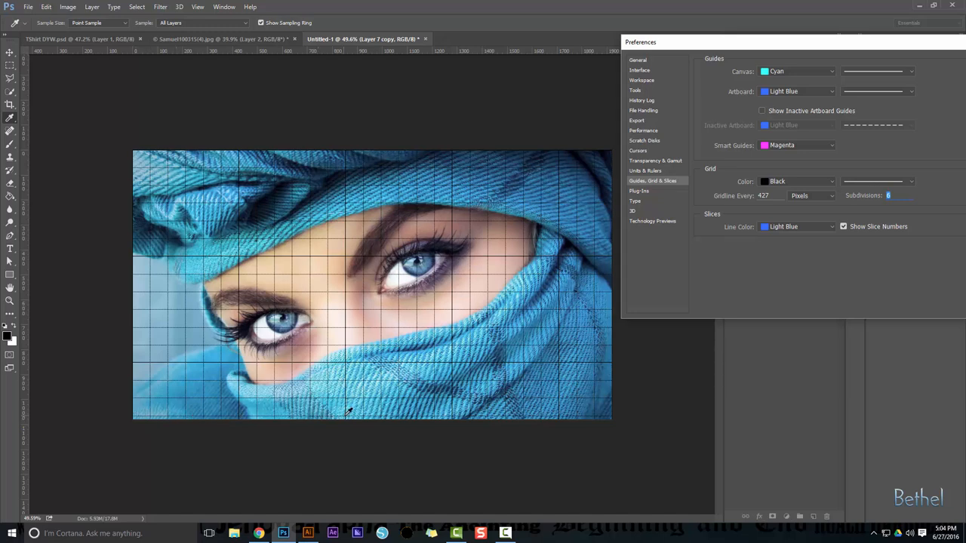
{"action": "mouse_move", "coordinate": [811, 138]}
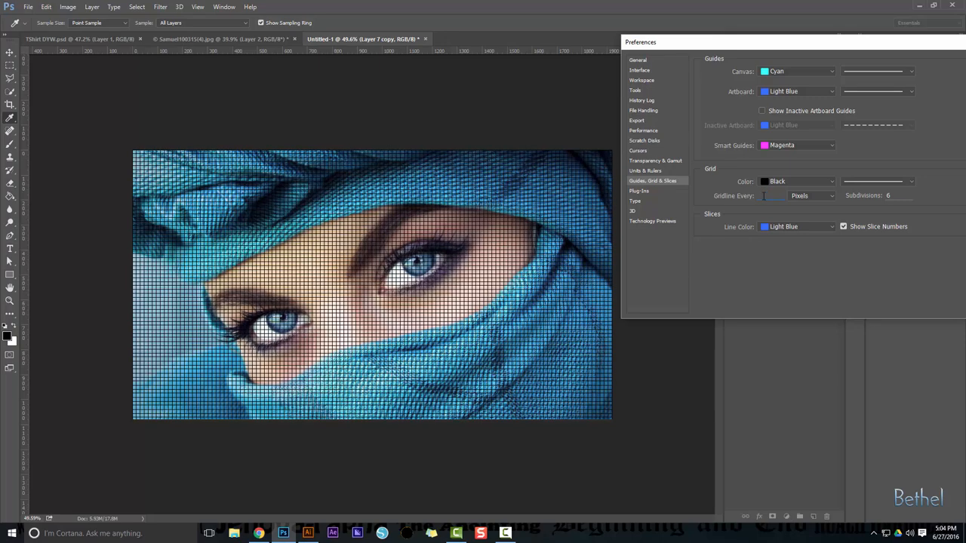
{"action": "type", "text": "431"}
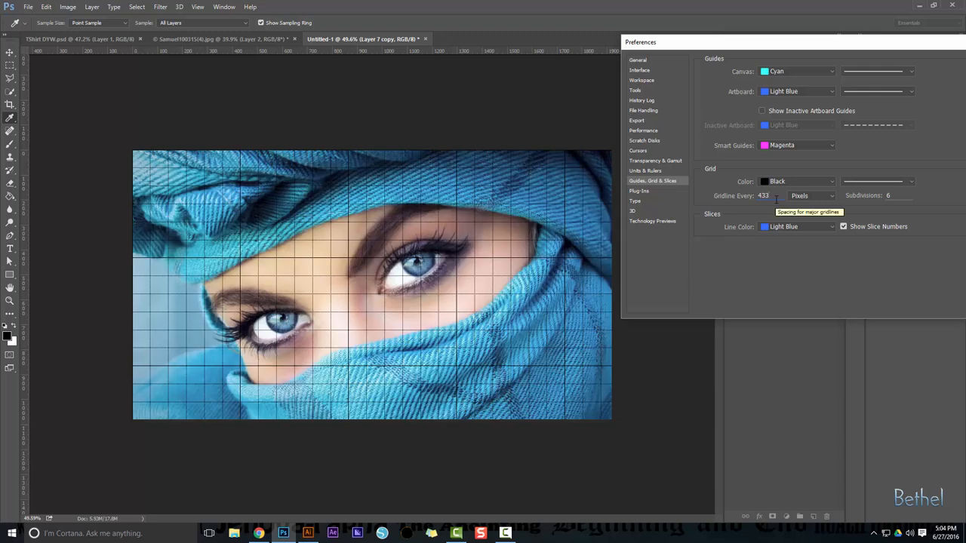
{"action": "left_click_drag", "start_coordinate": [793, 42], "coordinate": [710, 49]}
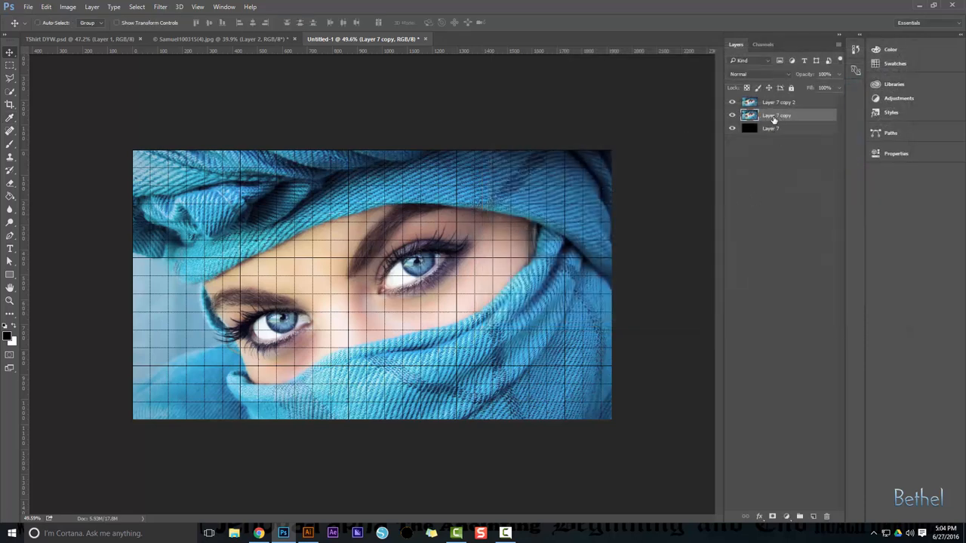
Enable snapping to the grid and marquee alternating vertical strips on Layer 7 copy
{"action": "left_click", "coordinate": [10, 64]}
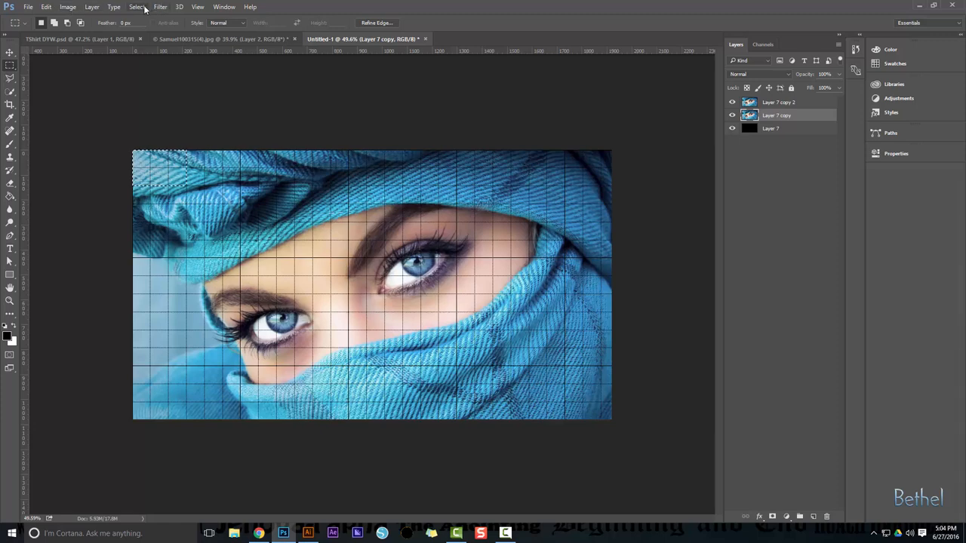
{"action": "left_click", "coordinate": [197, 7]}
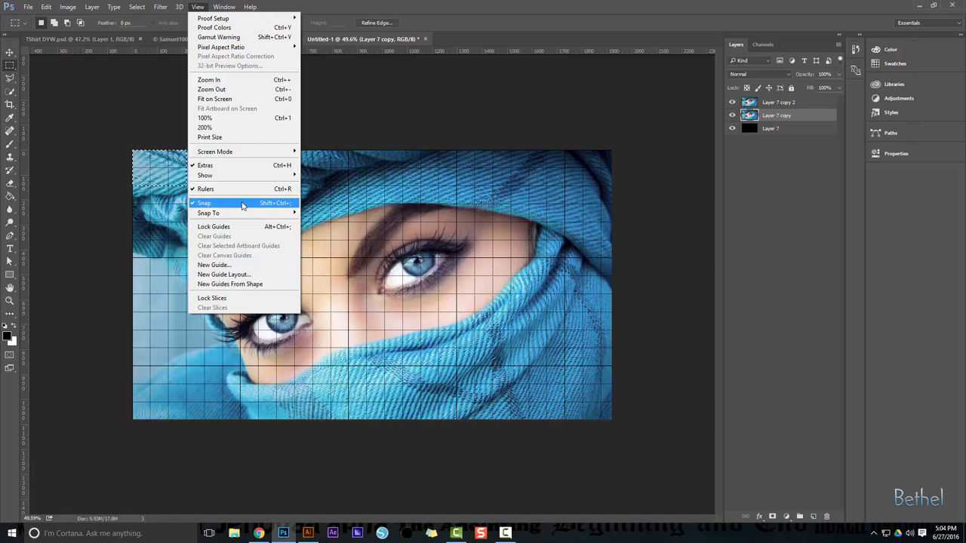
{"action": "mouse_move", "coordinate": [208, 212]}
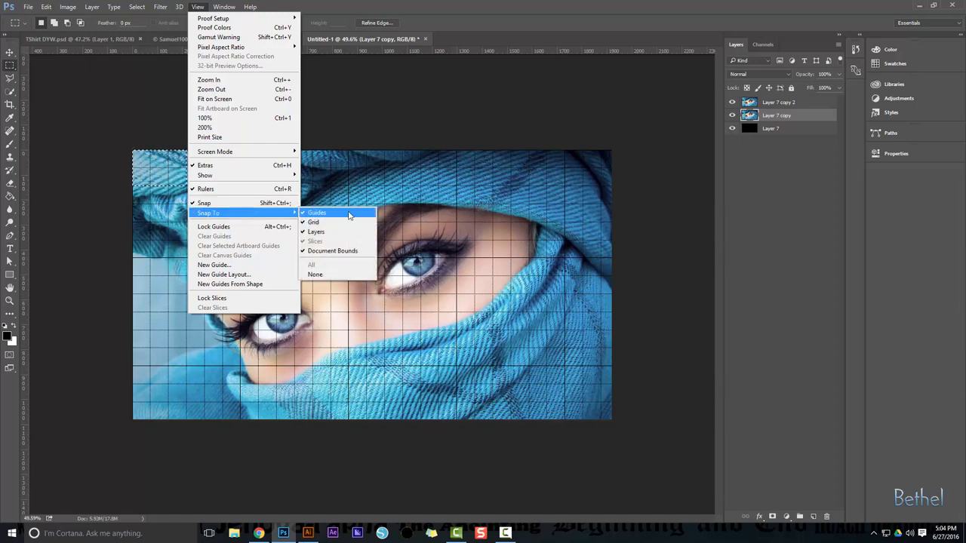
{"action": "mouse_move", "coordinate": [344, 156]}
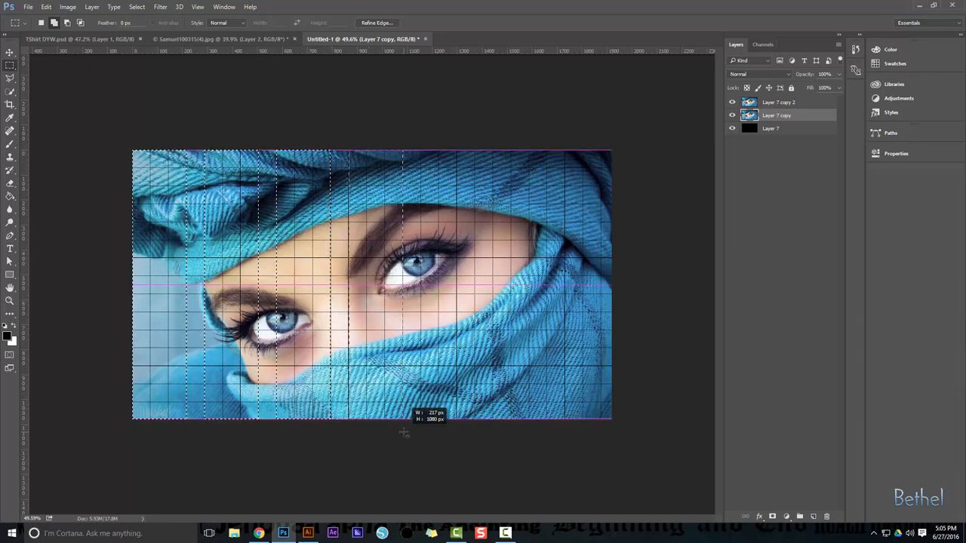
{"action": "left_click_drag", "start_coordinate": [404, 434], "coordinate": [481, 289]}
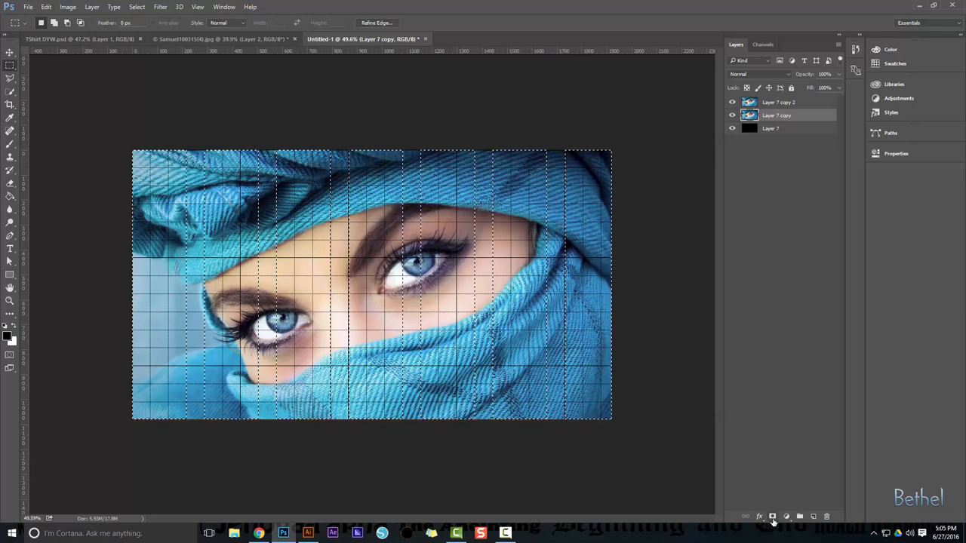
Mask Layer 7 copy to vertical strips and Layer 7 copy 2 to horizontal strips
{"action": "left_click", "coordinate": [772, 516]}
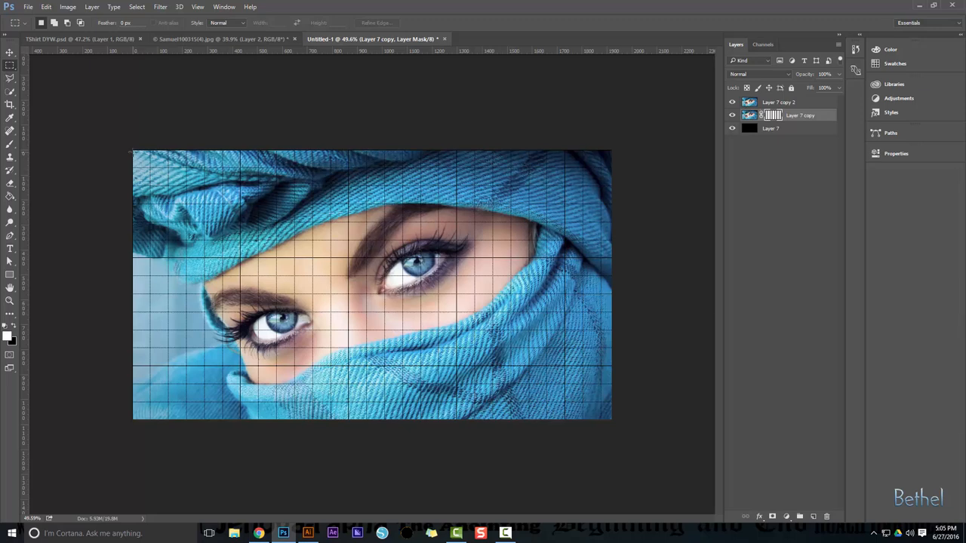
{"action": "left_click_drag", "start_coordinate": [132, 151], "coordinate": [608, 206]}
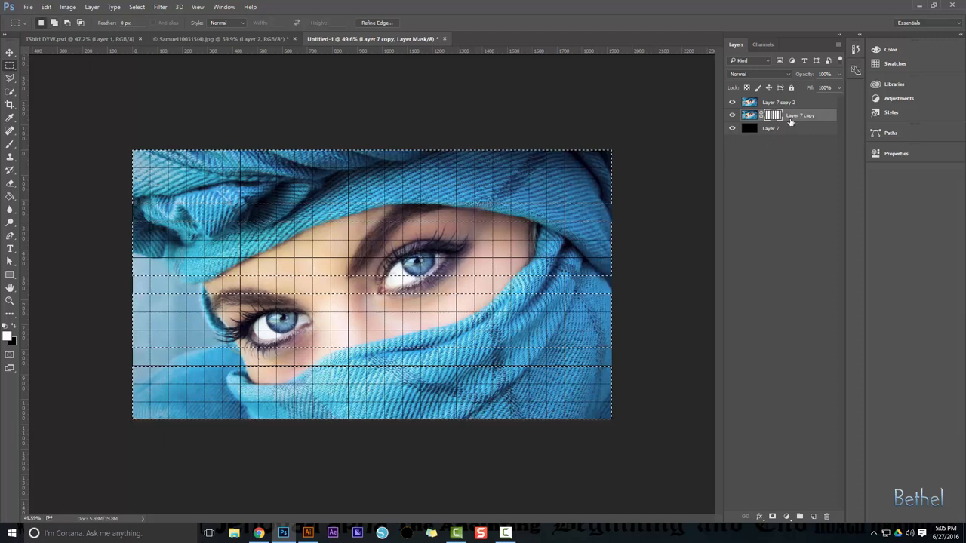
{"action": "left_click", "coordinate": [778, 102]}
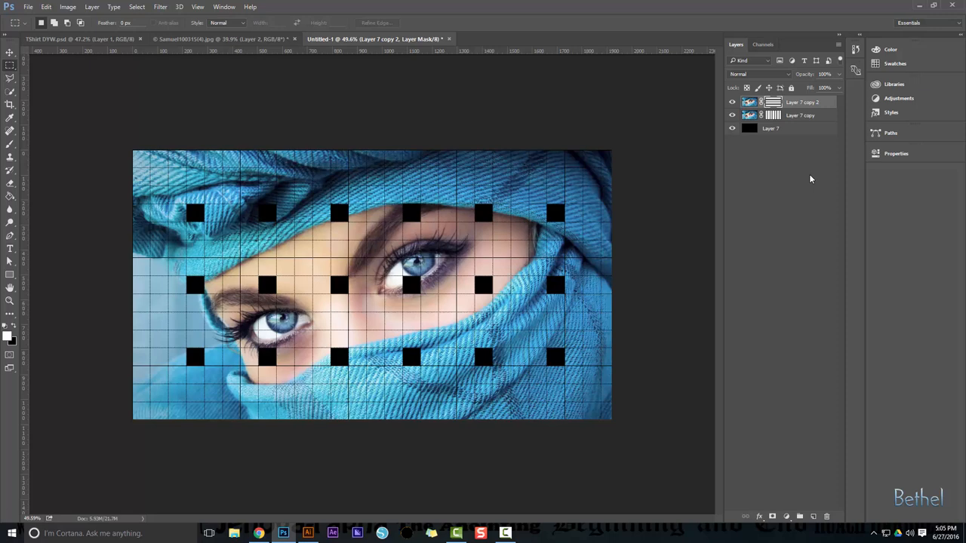
{"action": "left_click", "coordinate": [800, 115]}
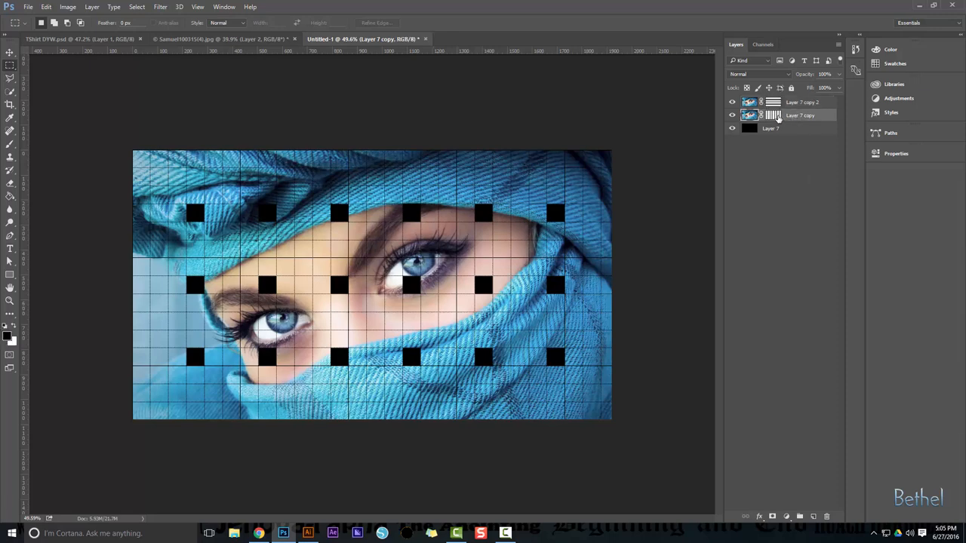
{"action": "mouse_move", "coordinate": [773, 116]}
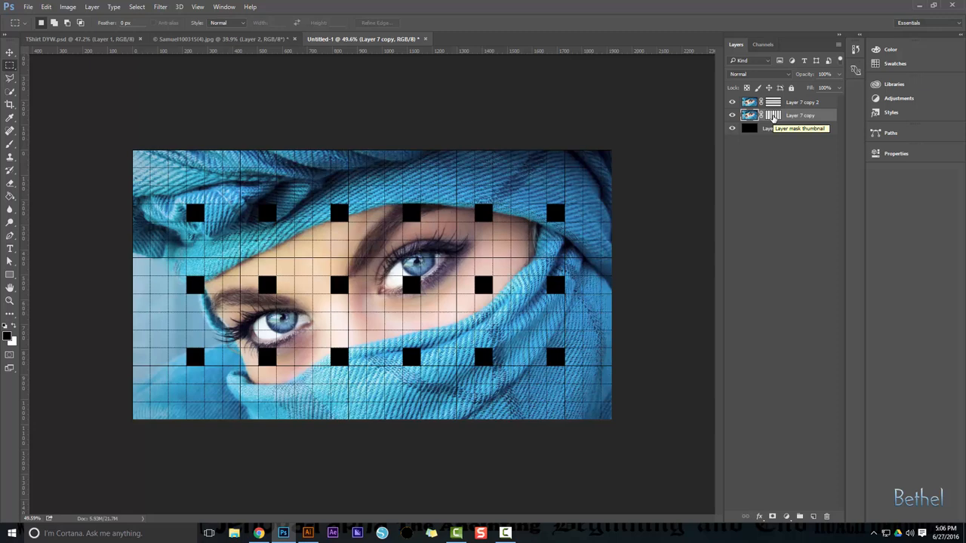
Load both the vertical and horizontal strip masks as one combined selection
{"action": "left_click", "coordinate": [773, 115]}
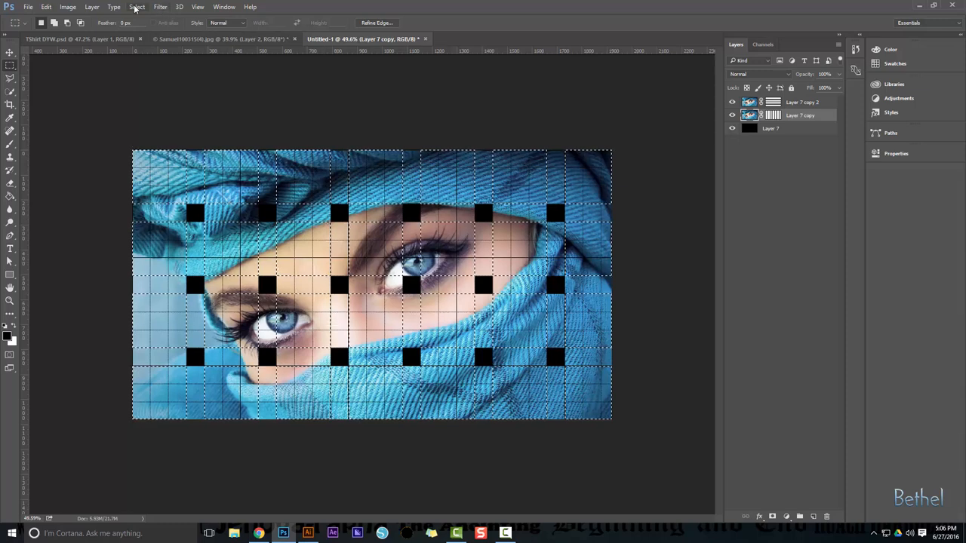
Save the woven strip selection as a new alpha channel with Save Selection
{"action": "left_click", "coordinate": [136, 7]}
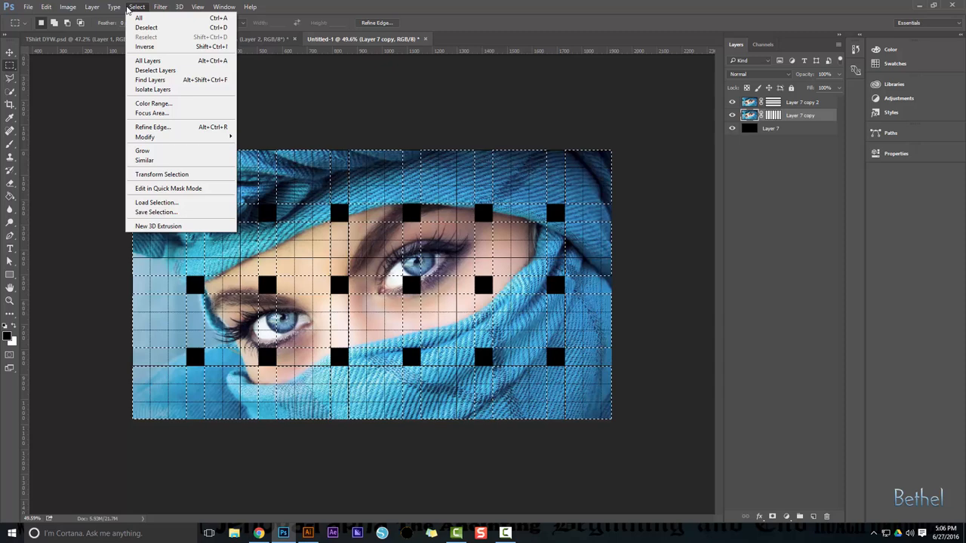
{"action": "mouse_move", "coordinate": [156, 212]}
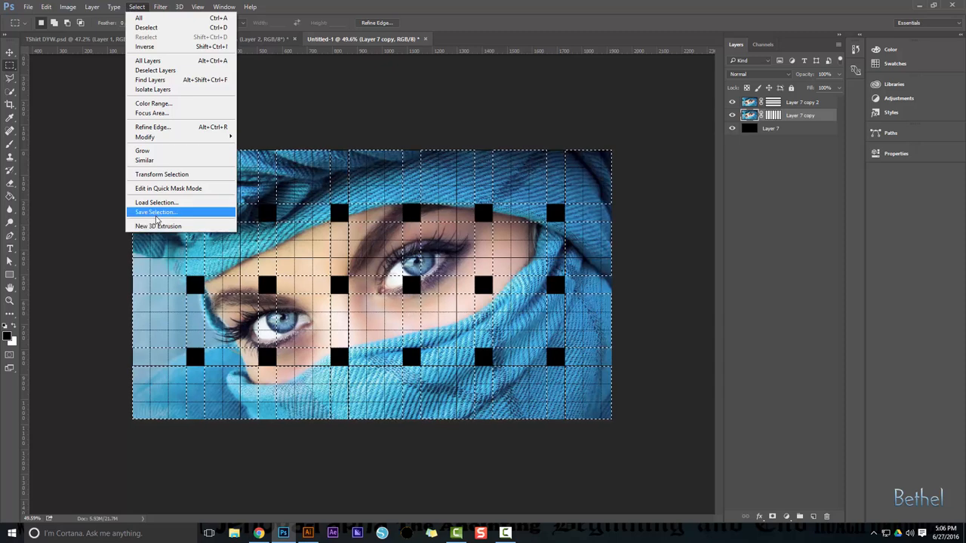
{"action": "left_click", "coordinate": [156, 212]}
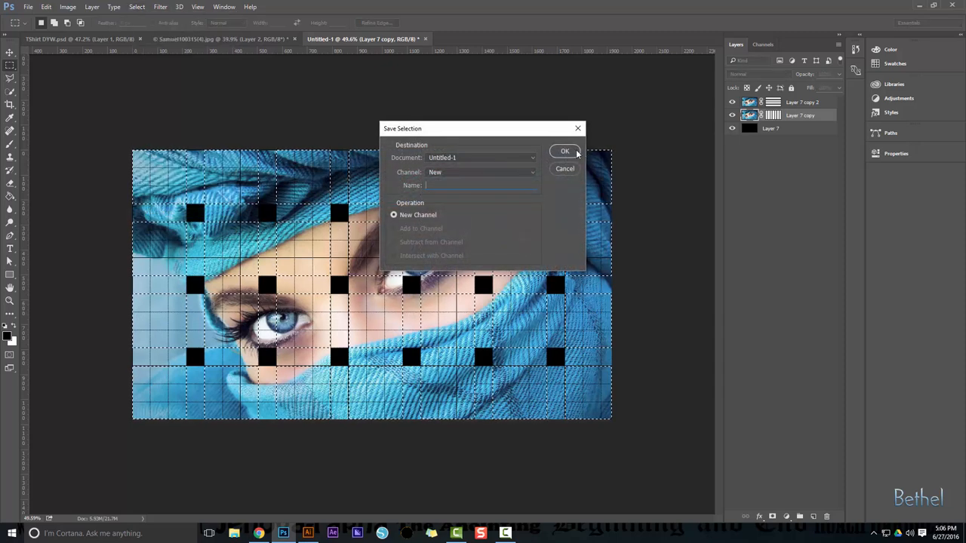
{"action": "left_click", "coordinate": [565, 150]}
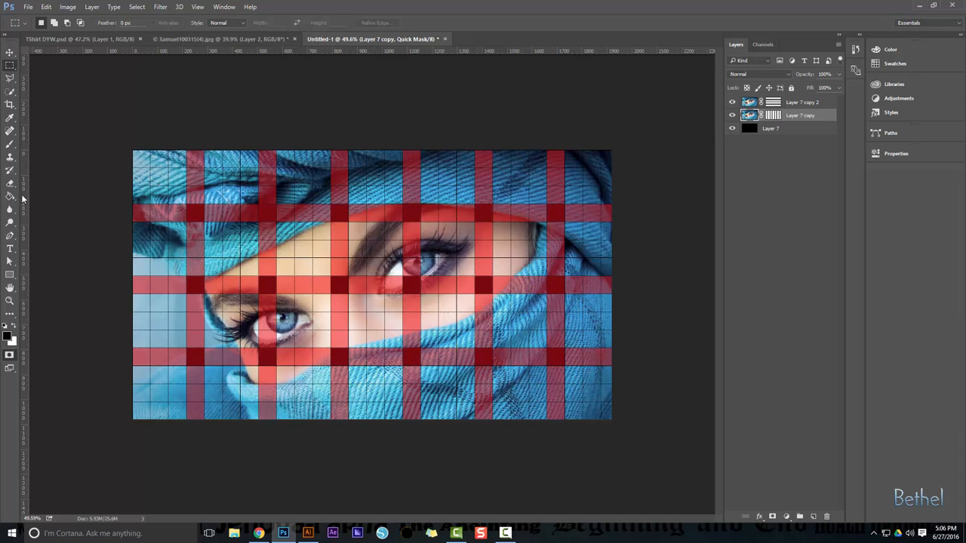
{"action": "mouse_move", "coordinate": [10, 196]}
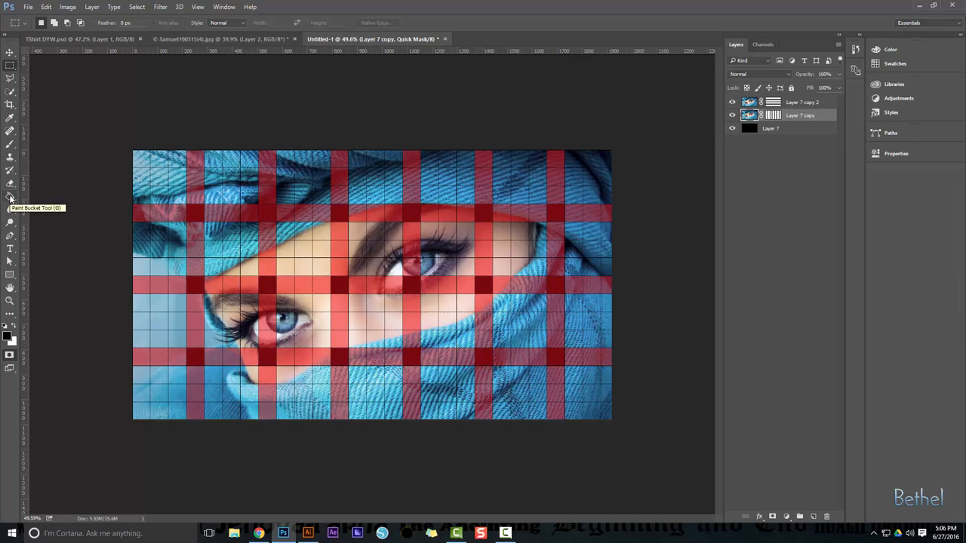
Fill alternating grid blocks red in Quick Mask using the Paint Bucket Tool
{"action": "left_click", "coordinate": [9, 196]}
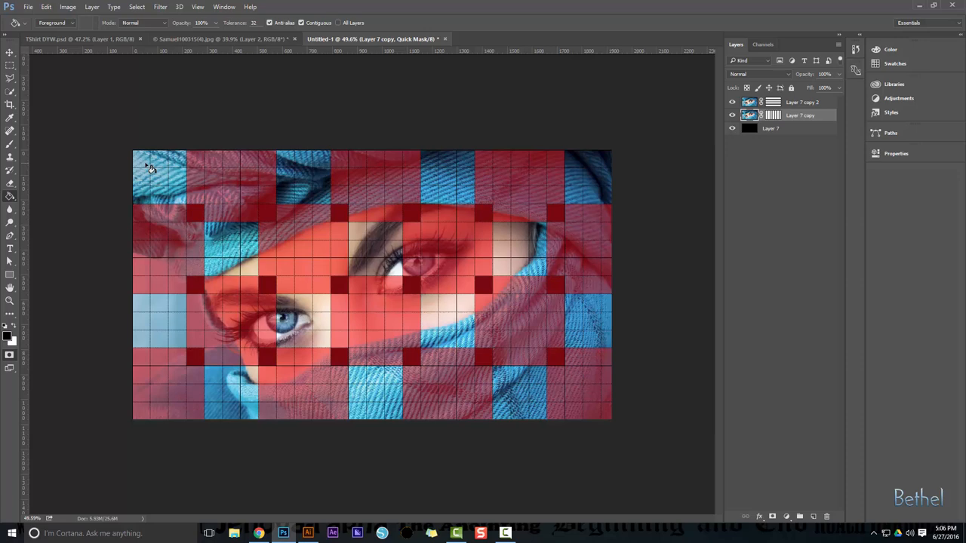
{"action": "mouse_move", "coordinate": [611, 316]}
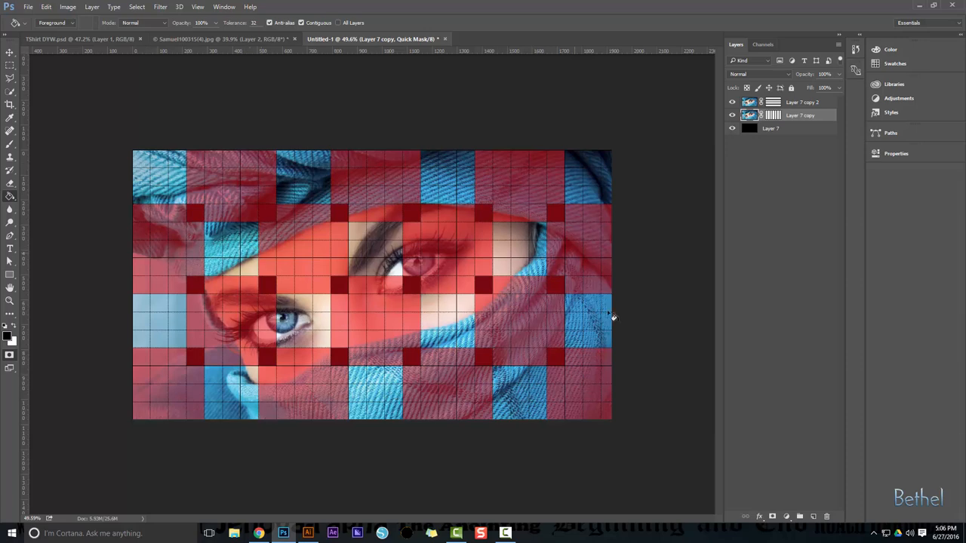
{"action": "mouse_move", "coordinate": [390, 246]}
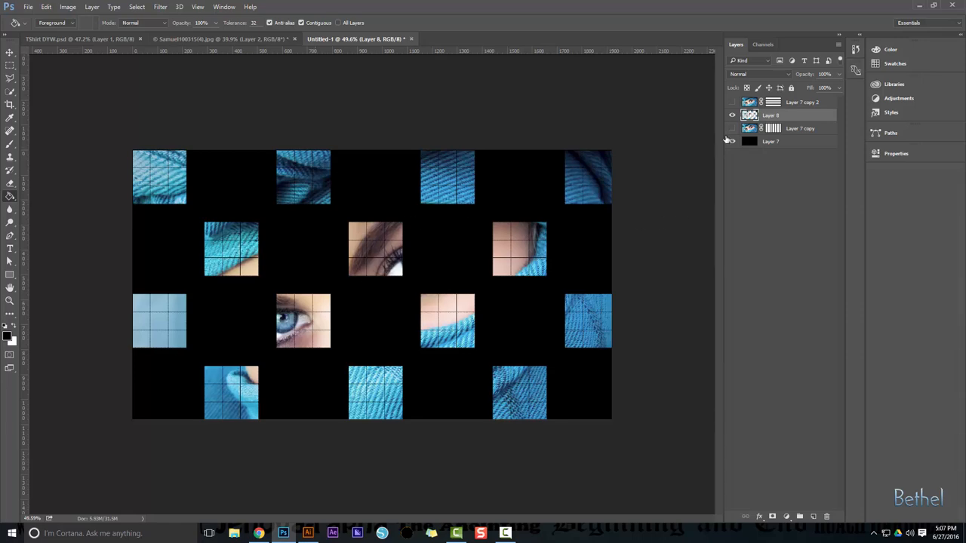
Show the hidden layers again above the new Layer 8 and view the Channels list
{"action": "left_click", "coordinate": [731, 127]}
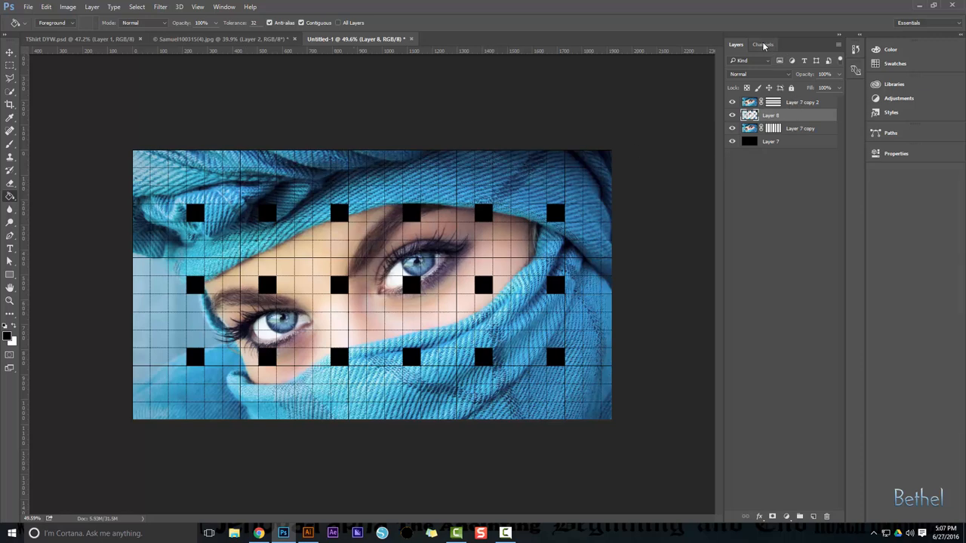
{"action": "left_click", "coordinate": [763, 44]}
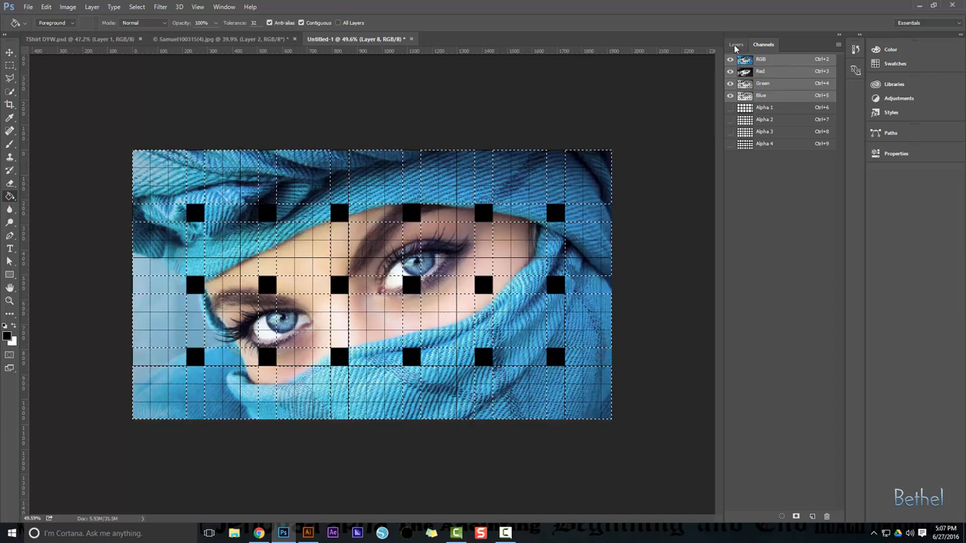
Return to the Layers panel with the saved Alpha channel loaded as a selection
{"action": "left_click", "coordinate": [735, 44]}
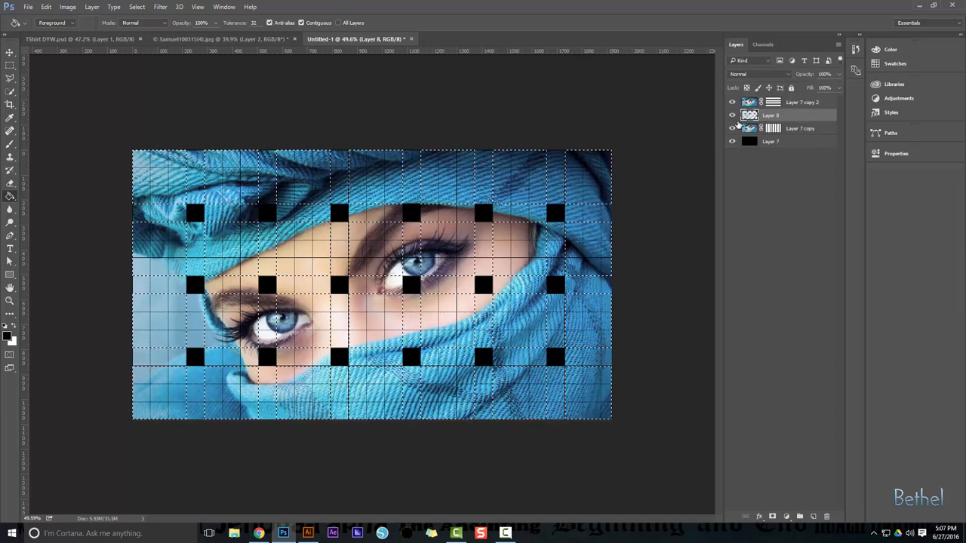
Add Layer 9 at the top of the stack and deselect the grid selection
{"action": "left_click", "coordinate": [802, 102]}
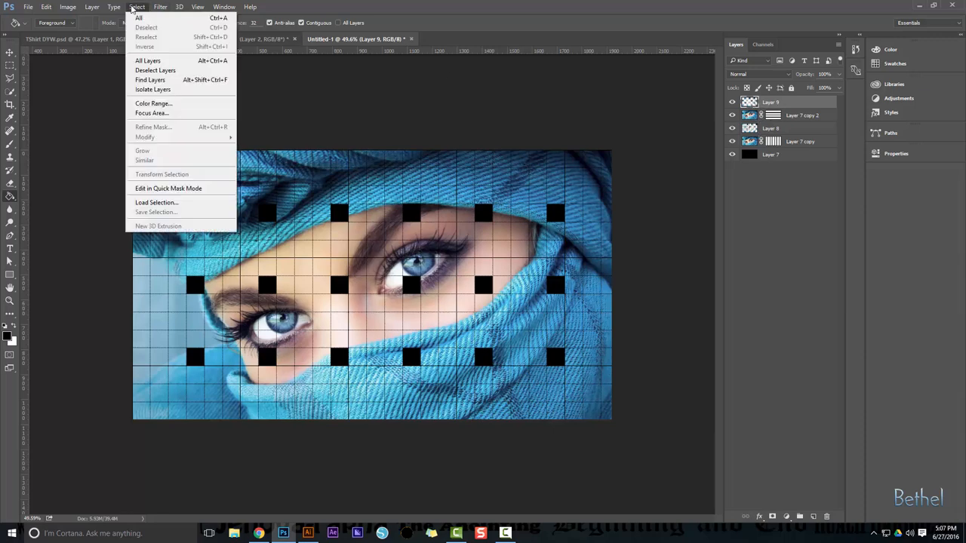
Clip Layer 8 to Layer 7 copy and Layer 9 to Layer 7 copy 2
{"action": "left_click", "coordinate": [91, 7]}
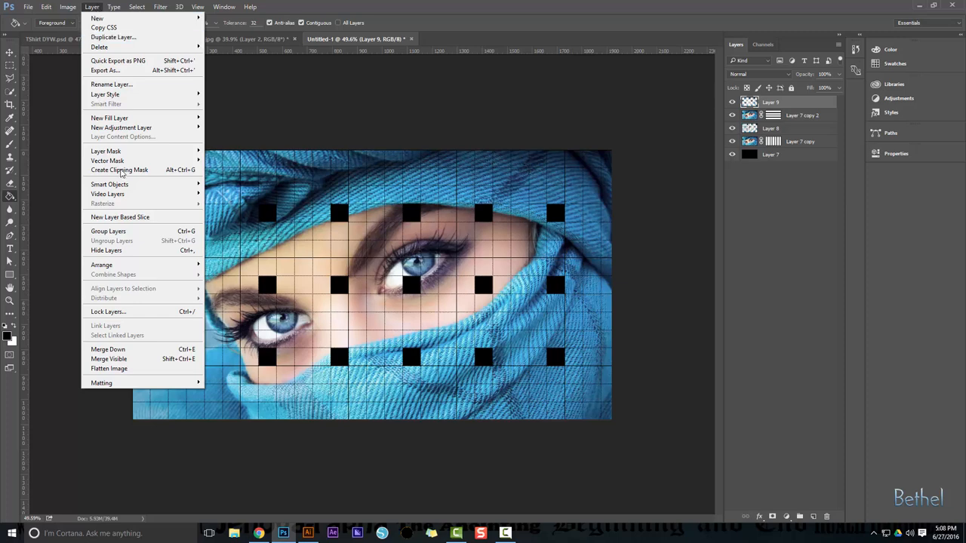
{"action": "mouse_move", "coordinate": [120, 170]}
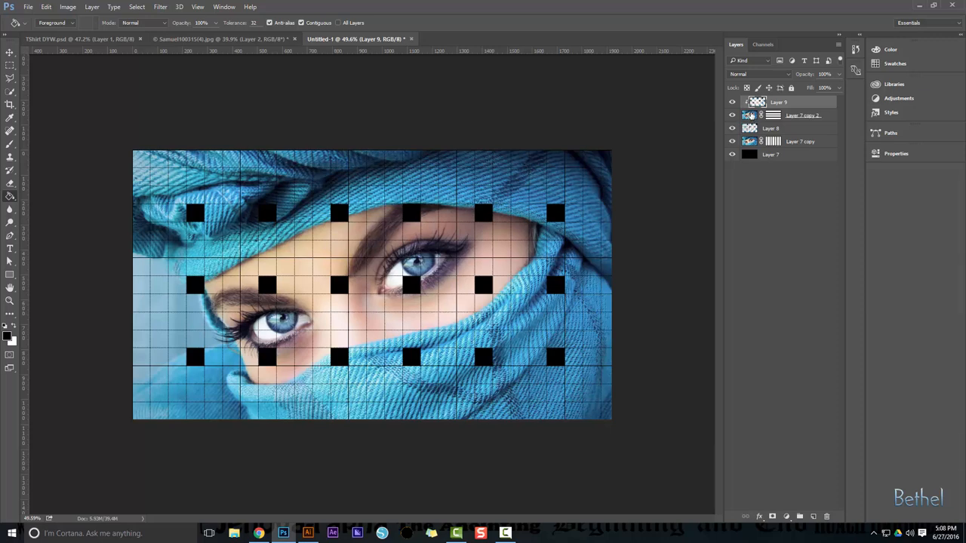
{"action": "left_click", "coordinate": [770, 128]}
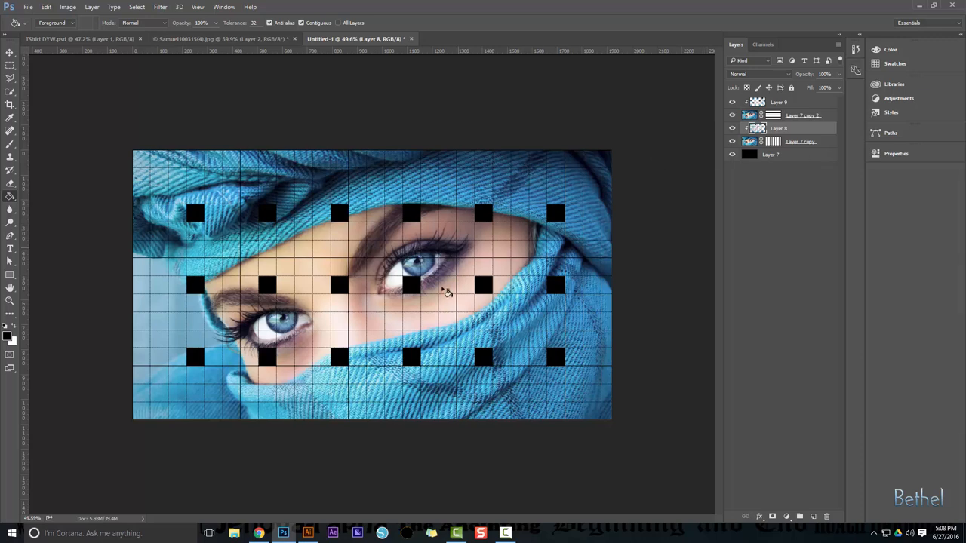
{"action": "mouse_move", "coordinate": [337, 273]}
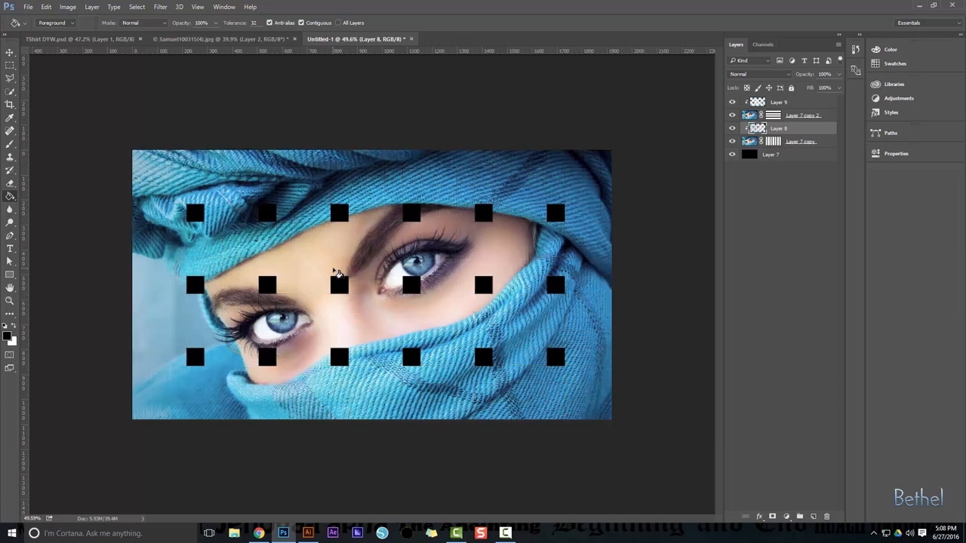
{"action": "mouse_move", "coordinate": [452, 340]}
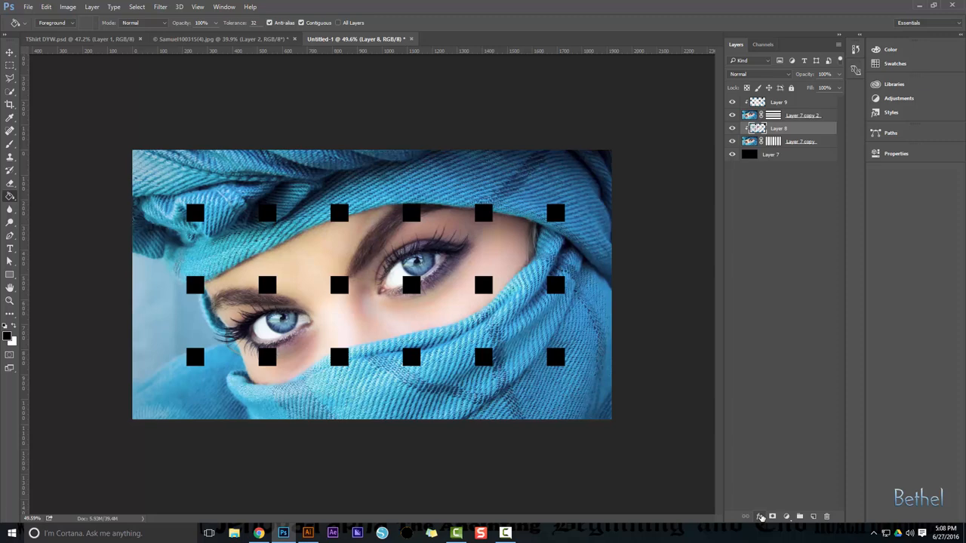
Give Layer 8 a black Multiply Outer Glow at 50% opacity and 40 px size
{"action": "left_click", "coordinate": [760, 516]}
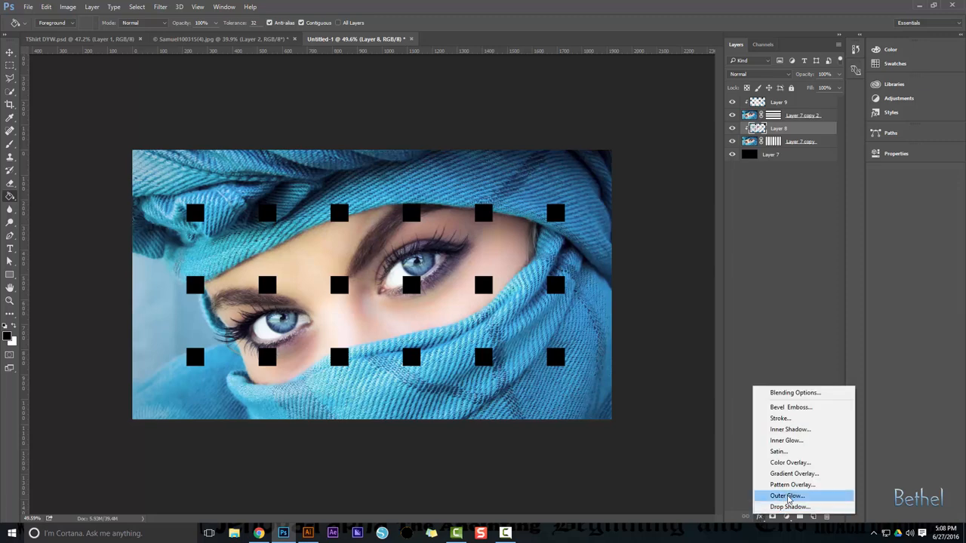
{"action": "left_click", "coordinate": [788, 496]}
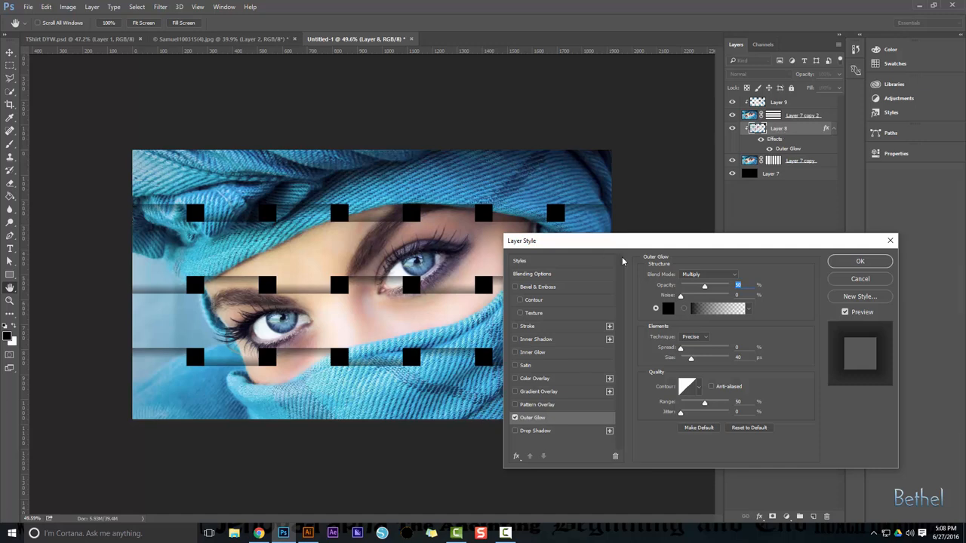
{"action": "left_click_drag", "start_coordinate": [522, 241], "coordinate": [532, 157]}
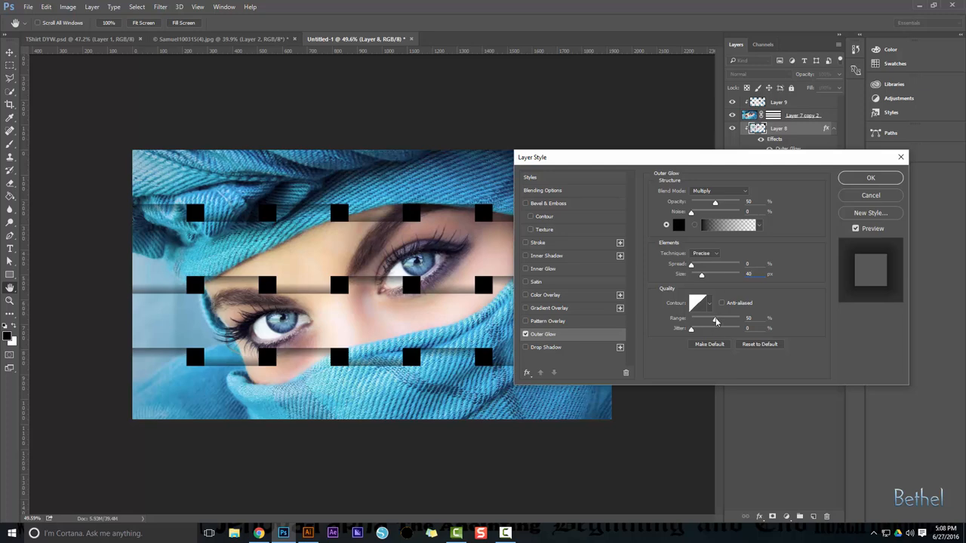
{"action": "mouse_move", "coordinate": [744, 336]}
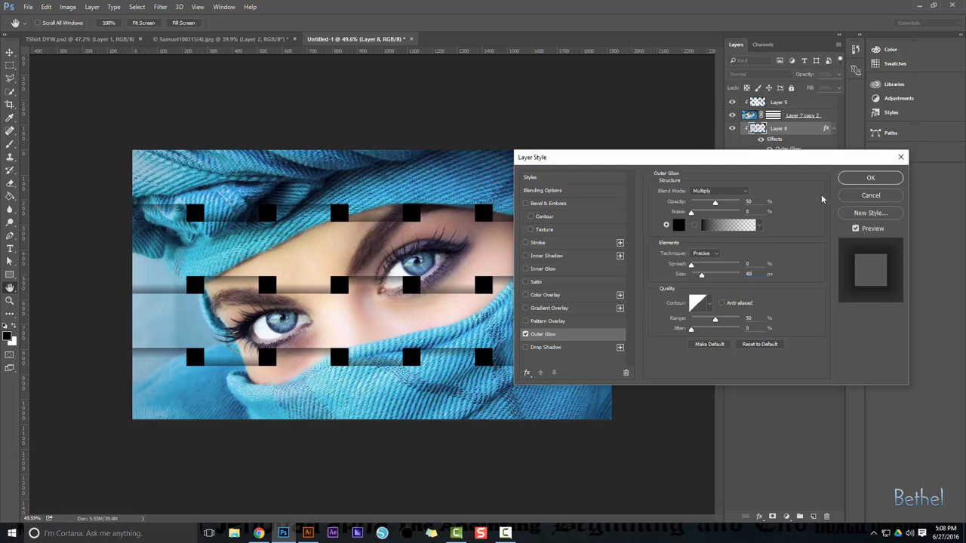
{"action": "left_click", "coordinate": [870, 177]}
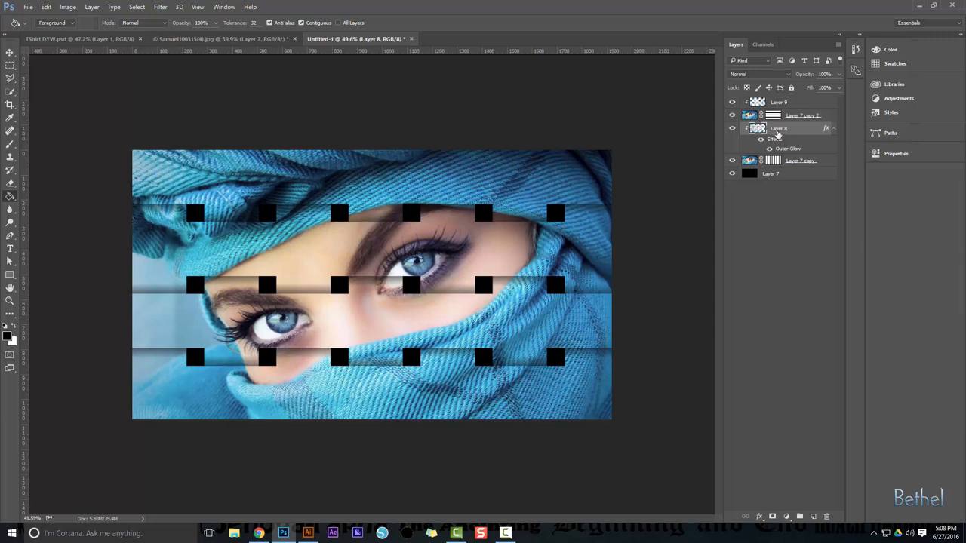
{"action": "mouse_move", "coordinate": [827, 143]}
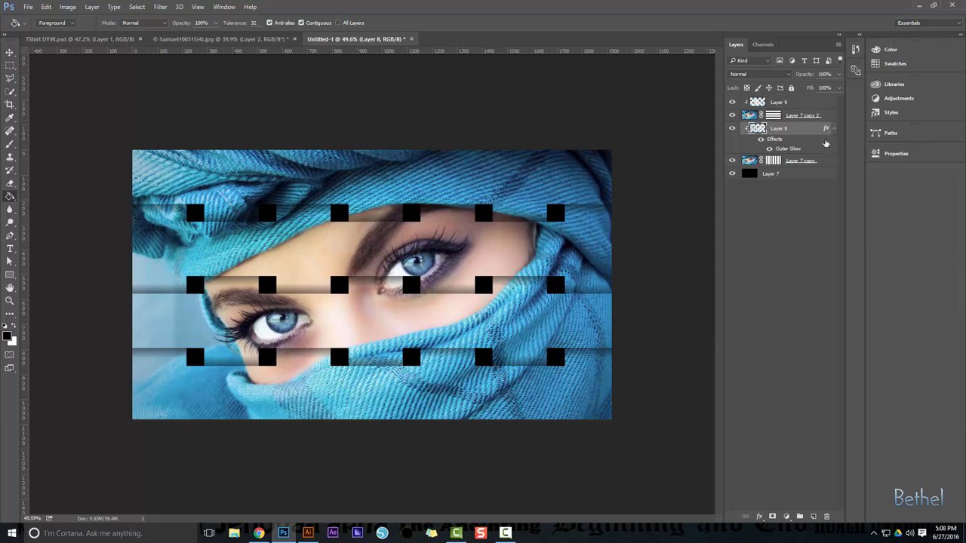
Copy the outer glow to Layer 9, stamp visible layers into Layer 10, and hide Layer 7
{"action": "left_click", "coordinate": [802, 115]}
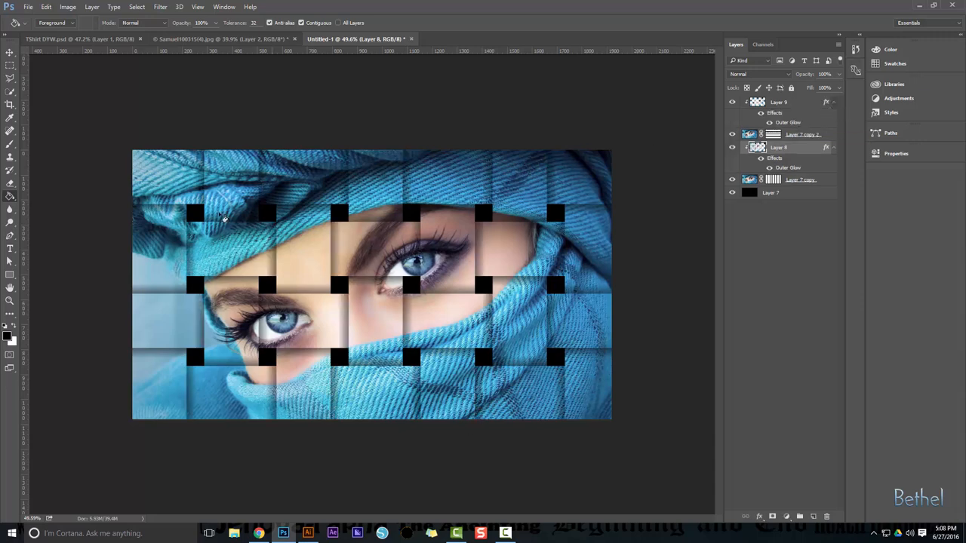
{"action": "left_click", "coordinate": [778, 102]}
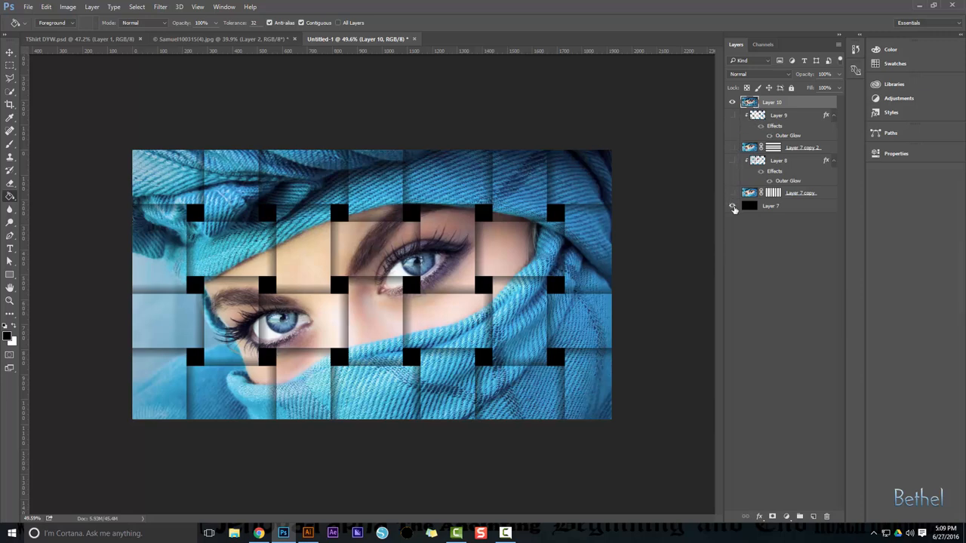
{"action": "left_click", "coordinate": [731, 206]}
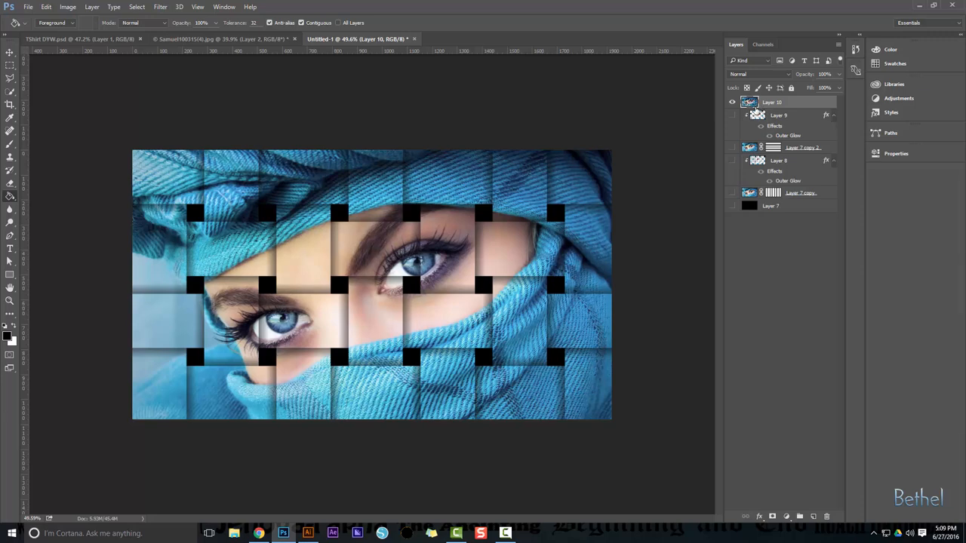
{"action": "double_click", "coordinate": [777, 101]}
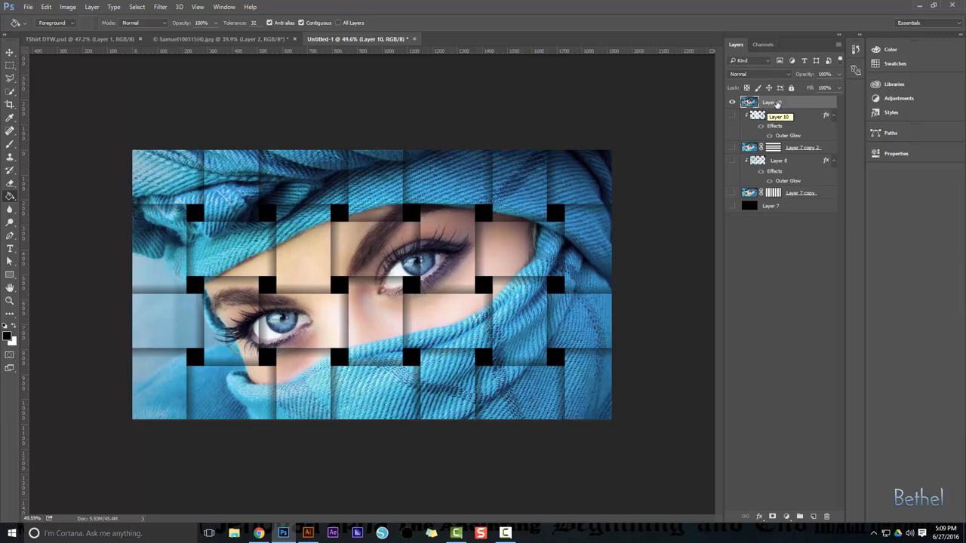
{"action": "left_click", "coordinate": [160, 7]}
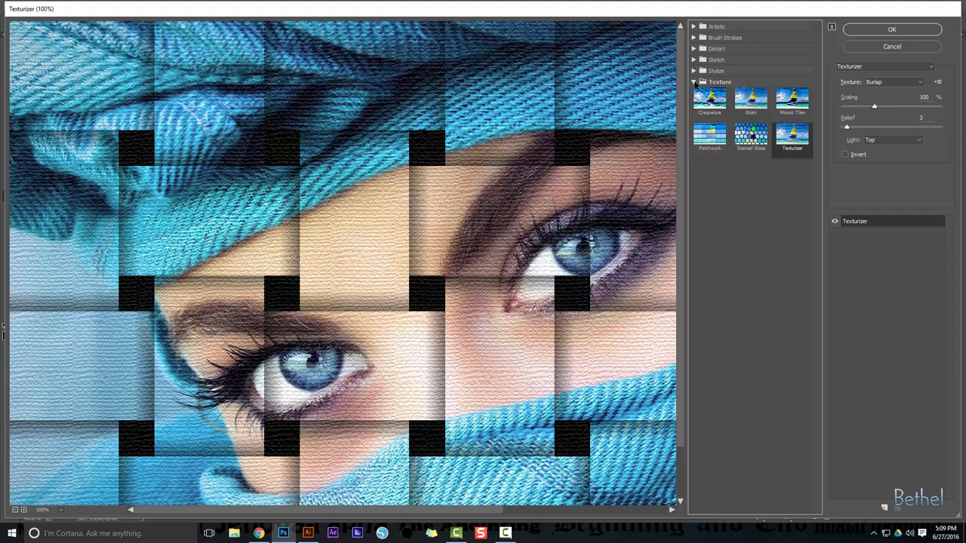
{"action": "mouse_move", "coordinate": [832, 133]}
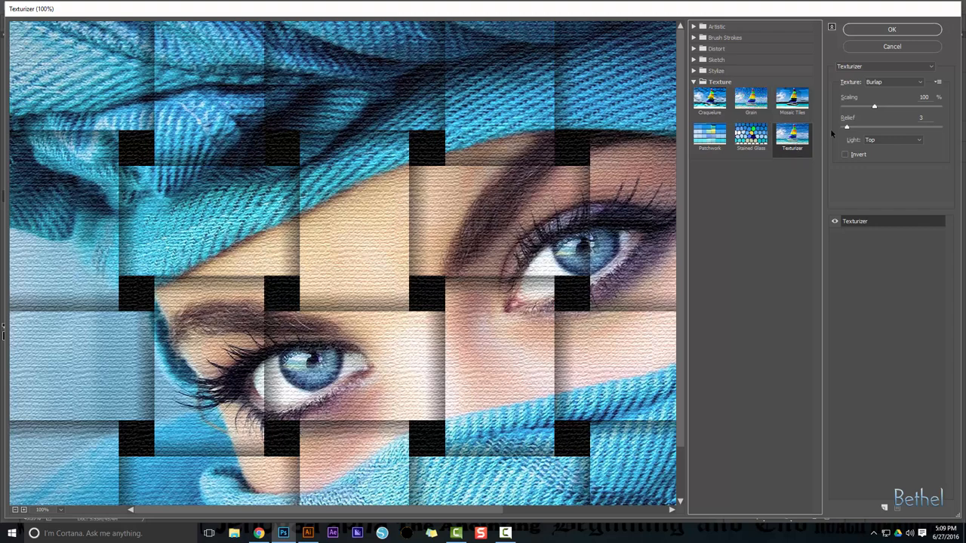
{"action": "mouse_move", "coordinate": [855, 130]}
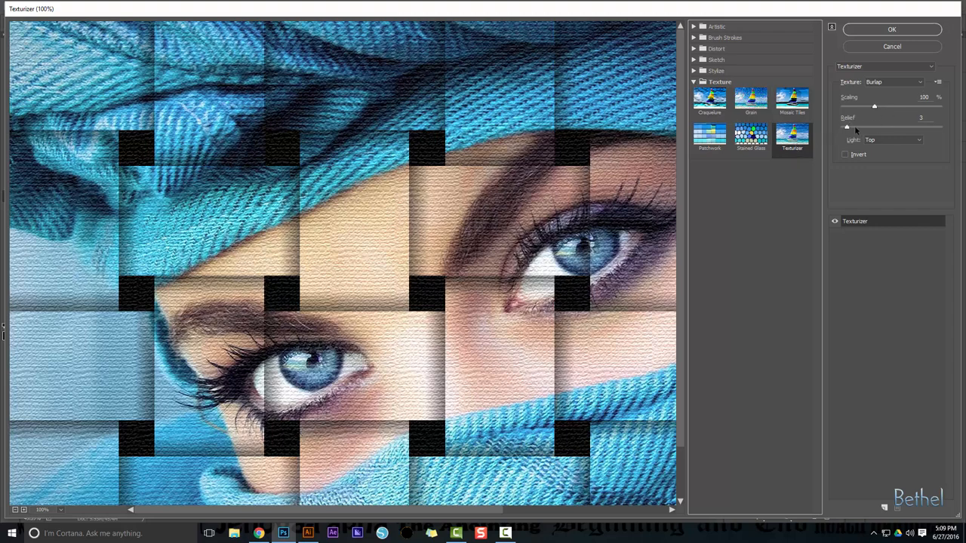
{"action": "mouse_move", "coordinate": [896, 83]}
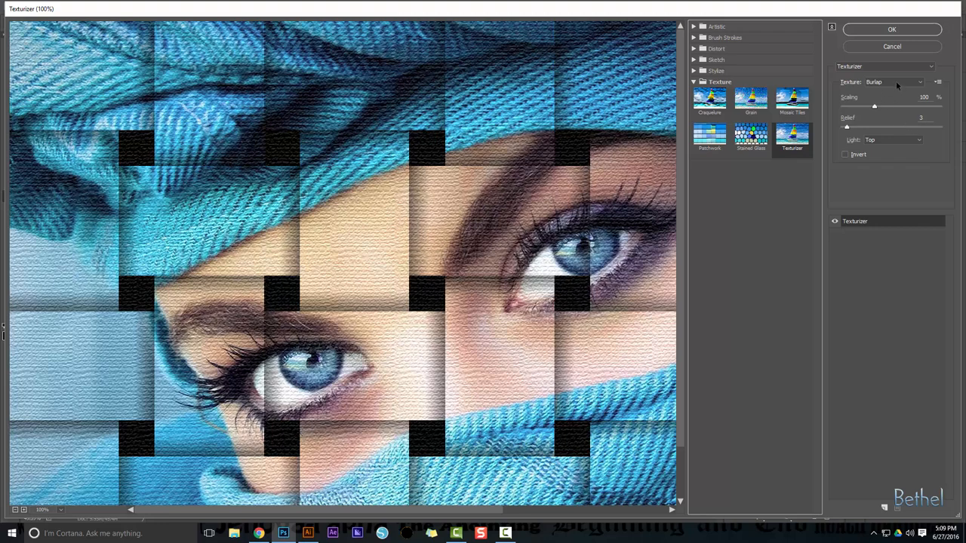
Apply a Canvas Texturizer to Layer 10 at 100% scaling, relief 3, light from top
{"action": "left_click", "coordinate": [894, 81]}
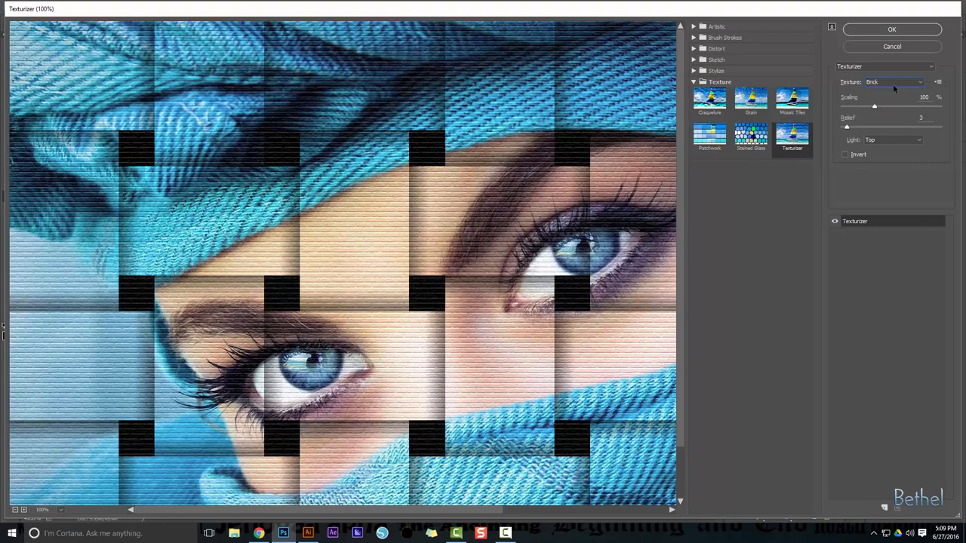
{"action": "left_click", "coordinate": [894, 82]}
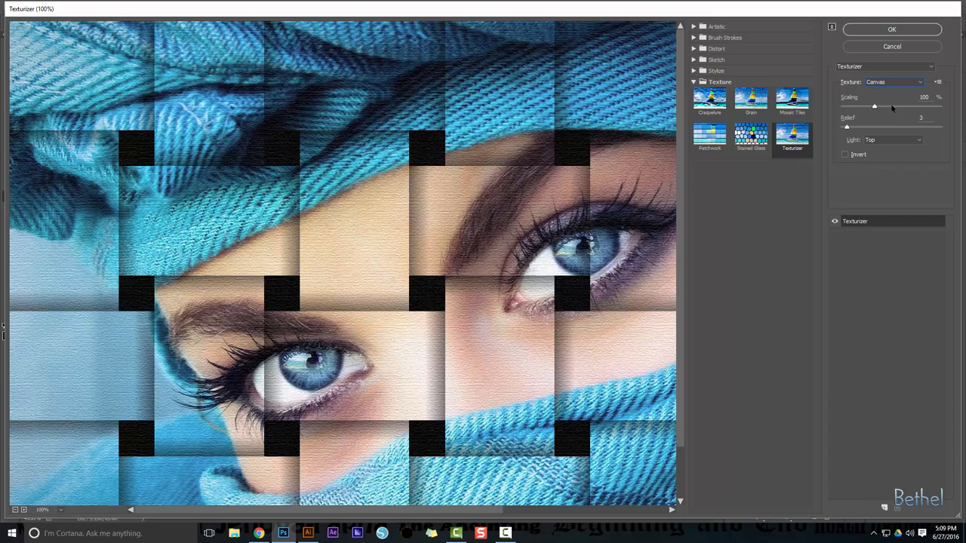
{"action": "left_click", "coordinate": [895, 82]}
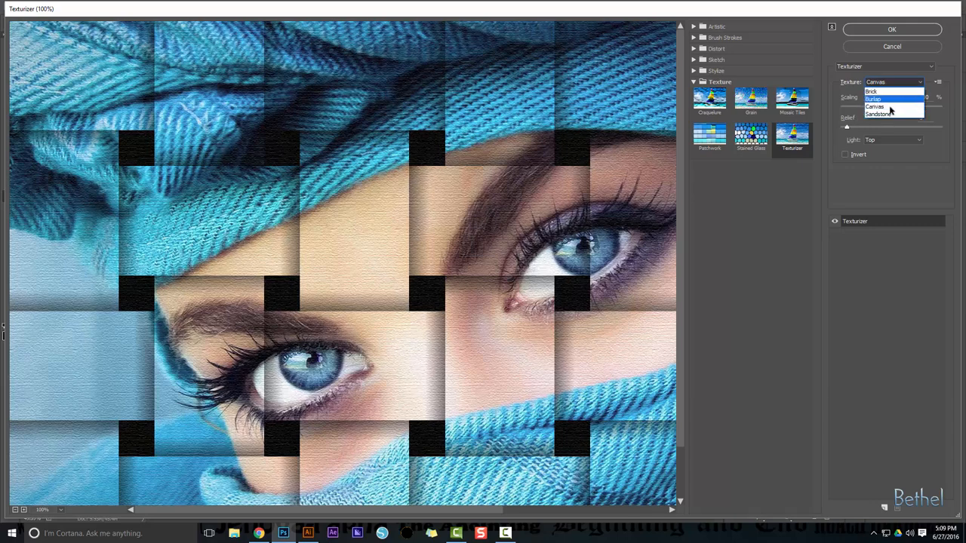
{"action": "left_click", "coordinate": [879, 117]}
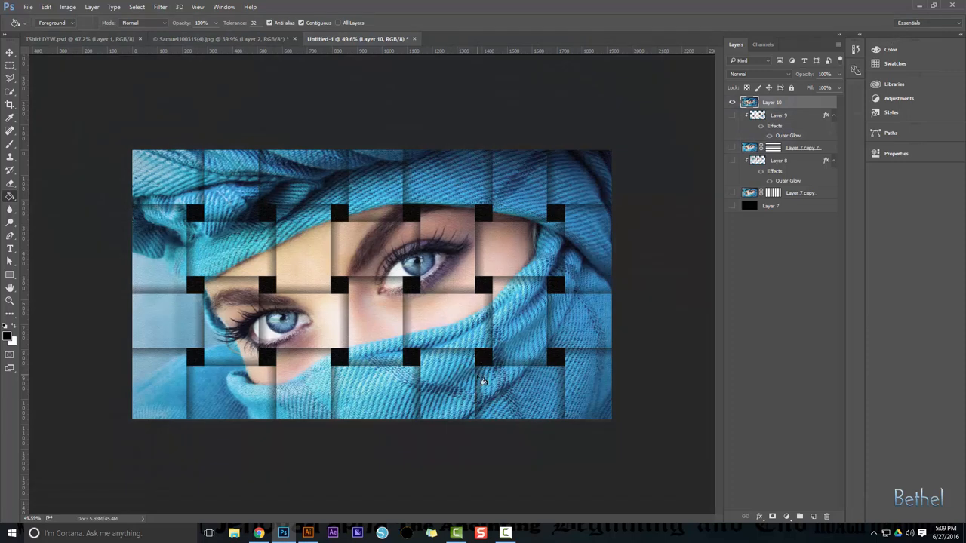
{"action": "mouse_move", "coordinate": [494, 447]}
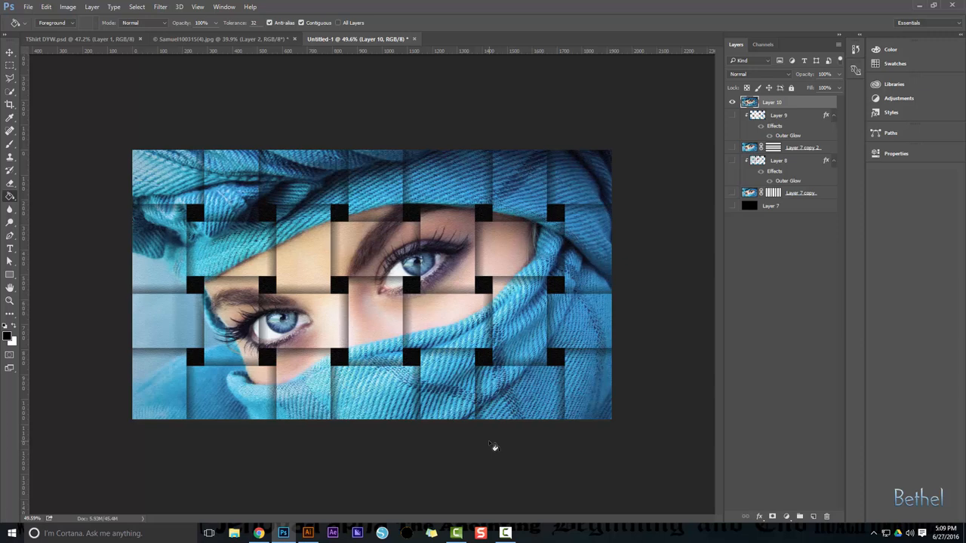
{"action": "mouse_move", "coordinate": [713, 211]}
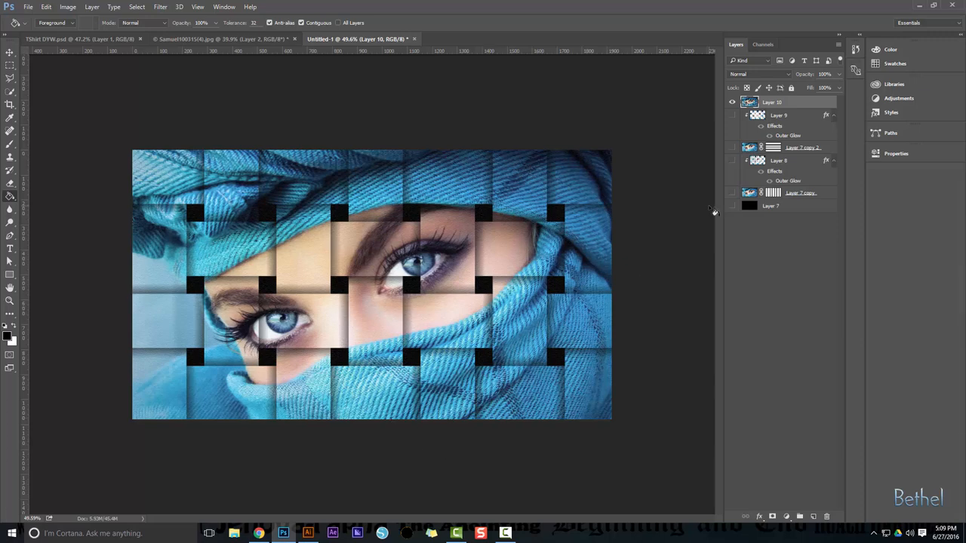
{"action": "left_click", "coordinate": [762, 44]}
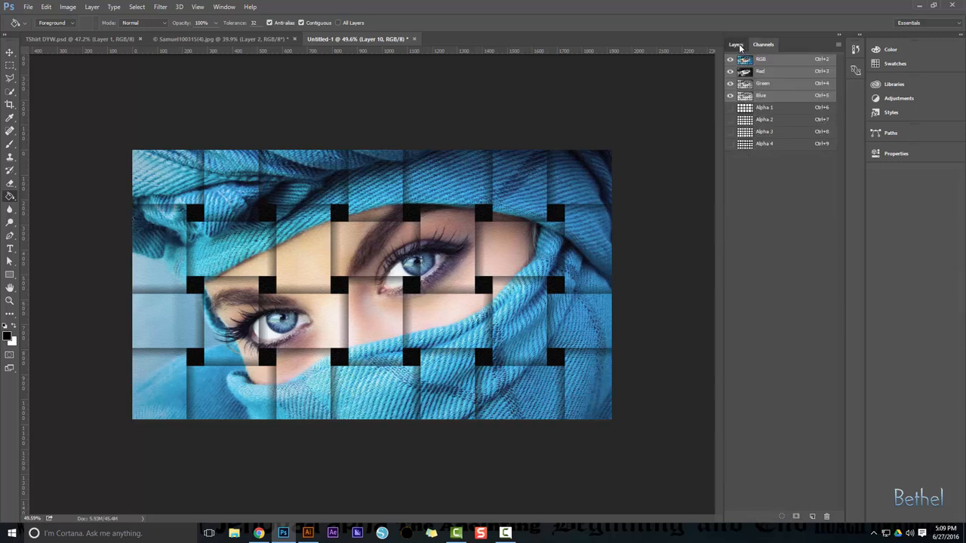
{"action": "left_click", "coordinate": [735, 43]}
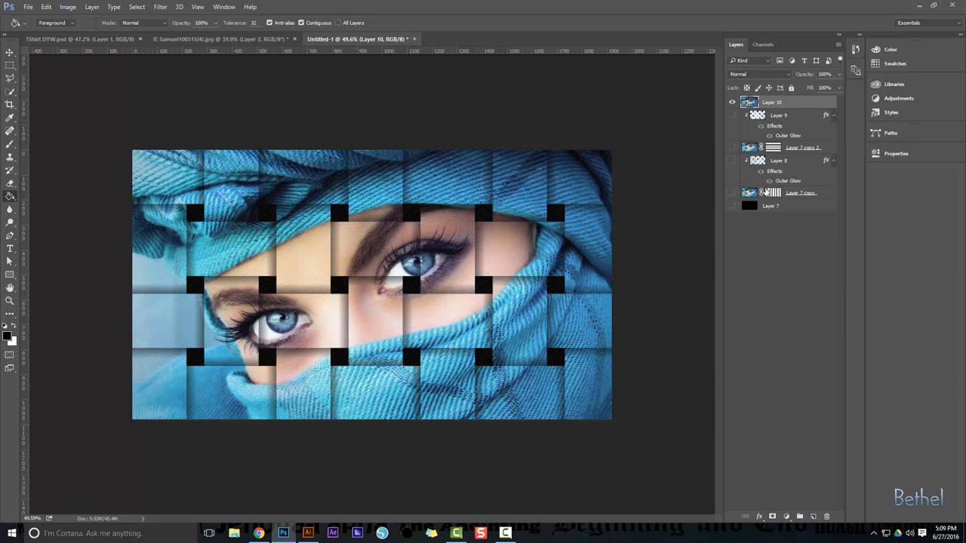
{"action": "mouse_move", "coordinate": [632, 314]}
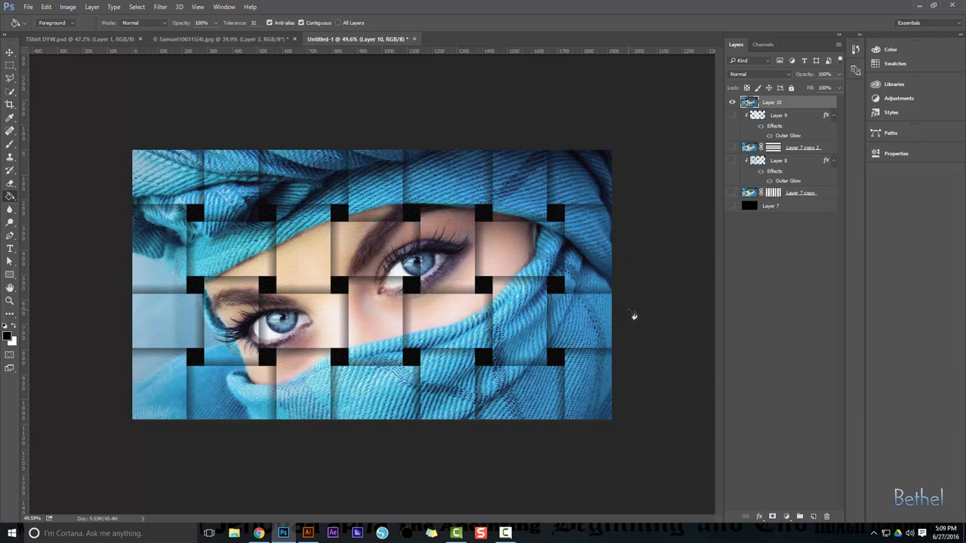
{"action": "mouse_move", "coordinate": [633, 315]}
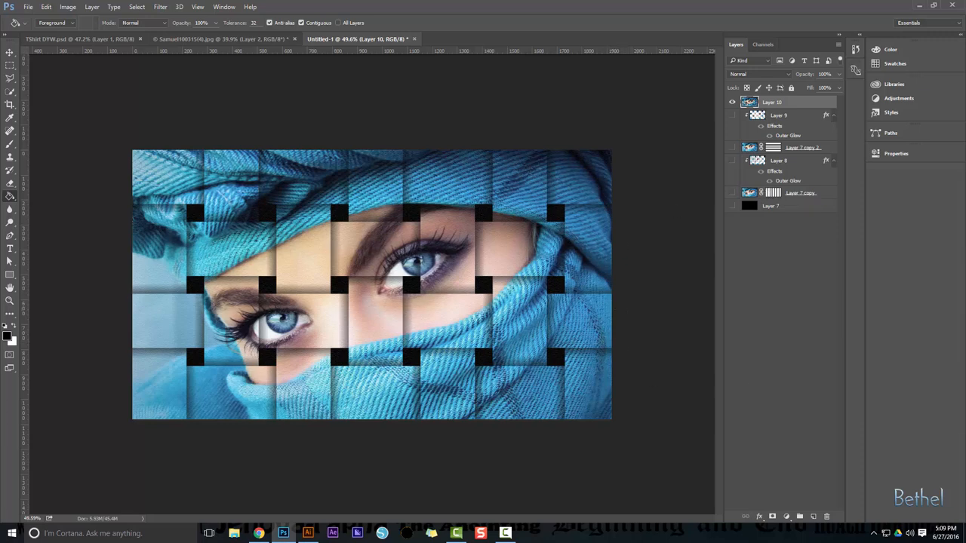